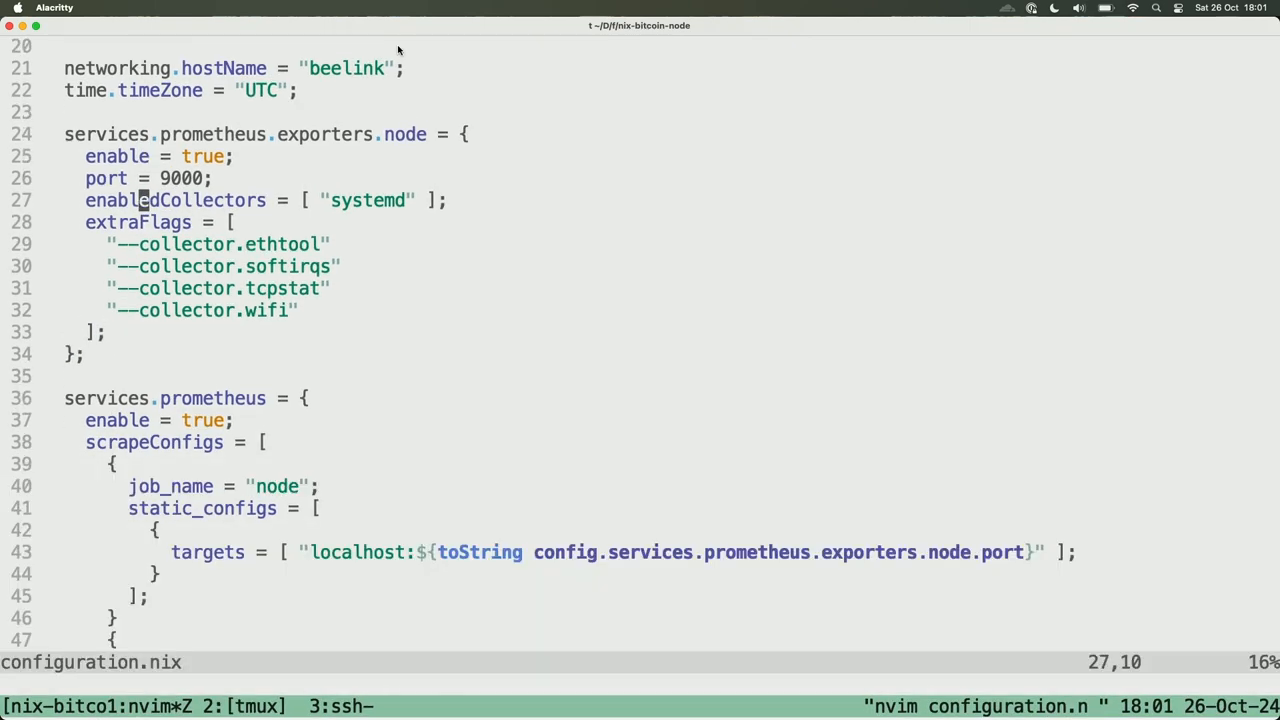
Scroll through the node exporter's raw metrics on port 9000, then return to Neovim.
key("j")
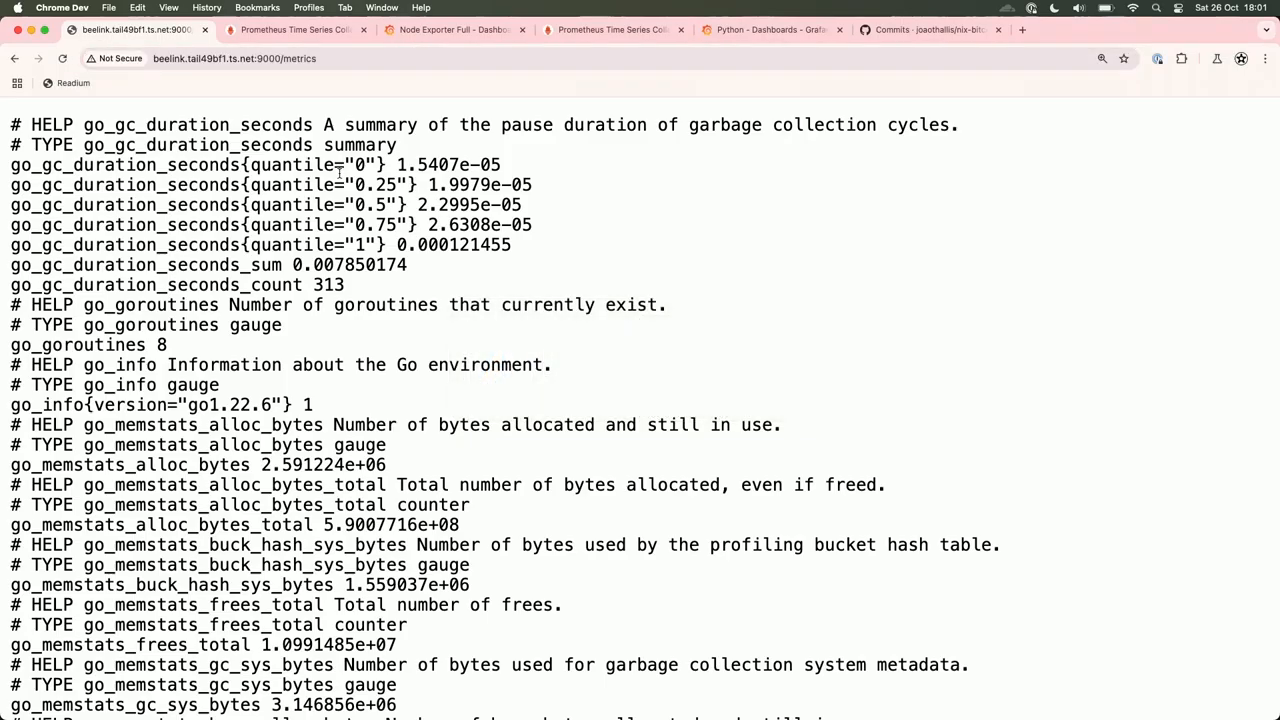
scroll("down", 3)
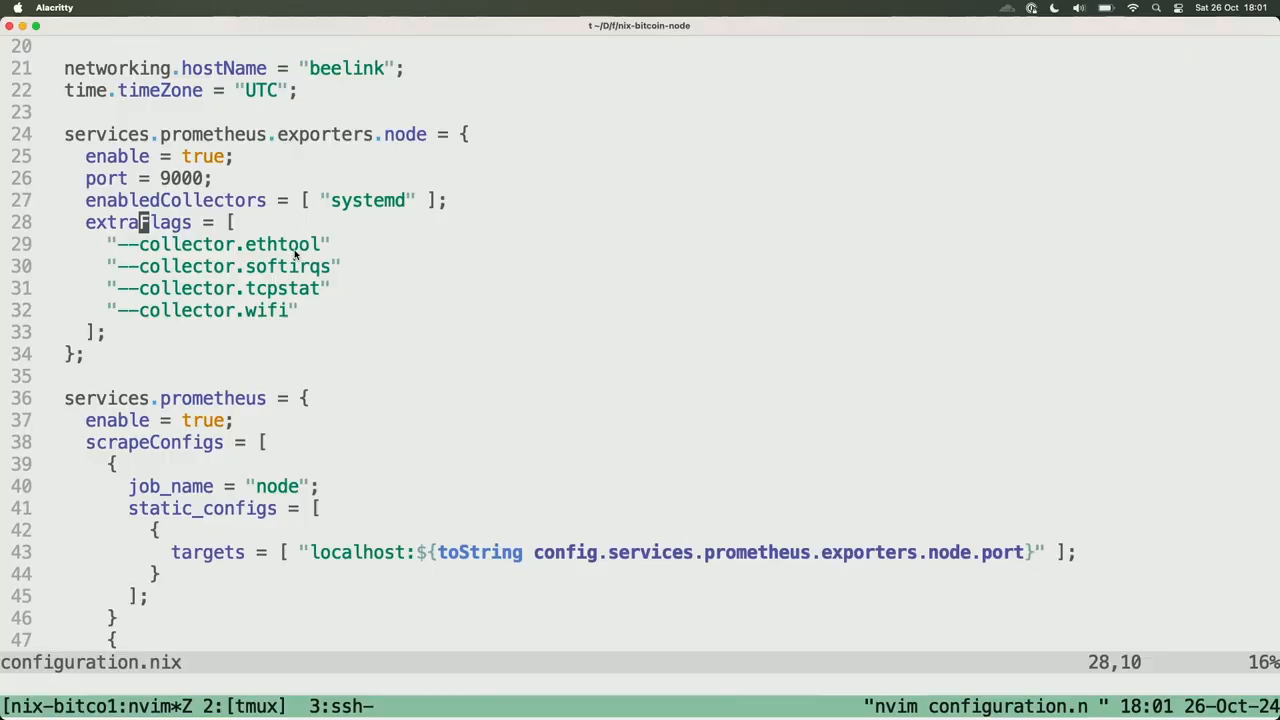
key("j")
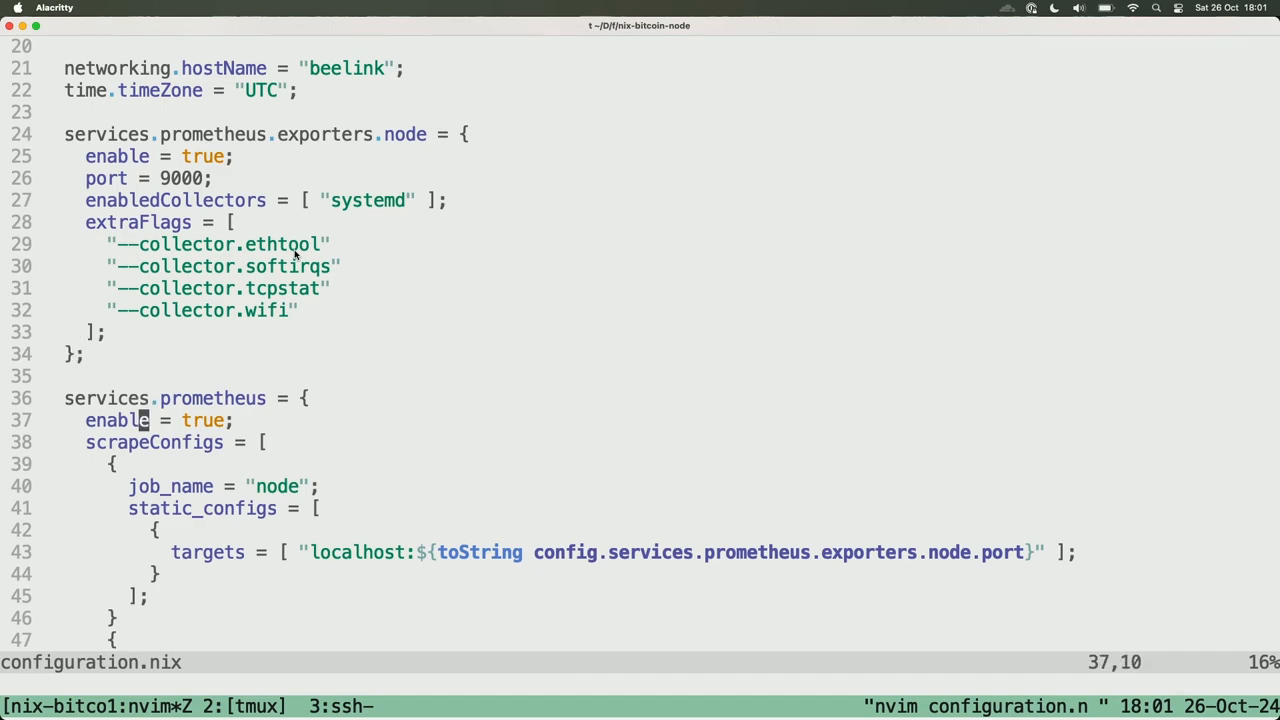
scroll("down", 3)
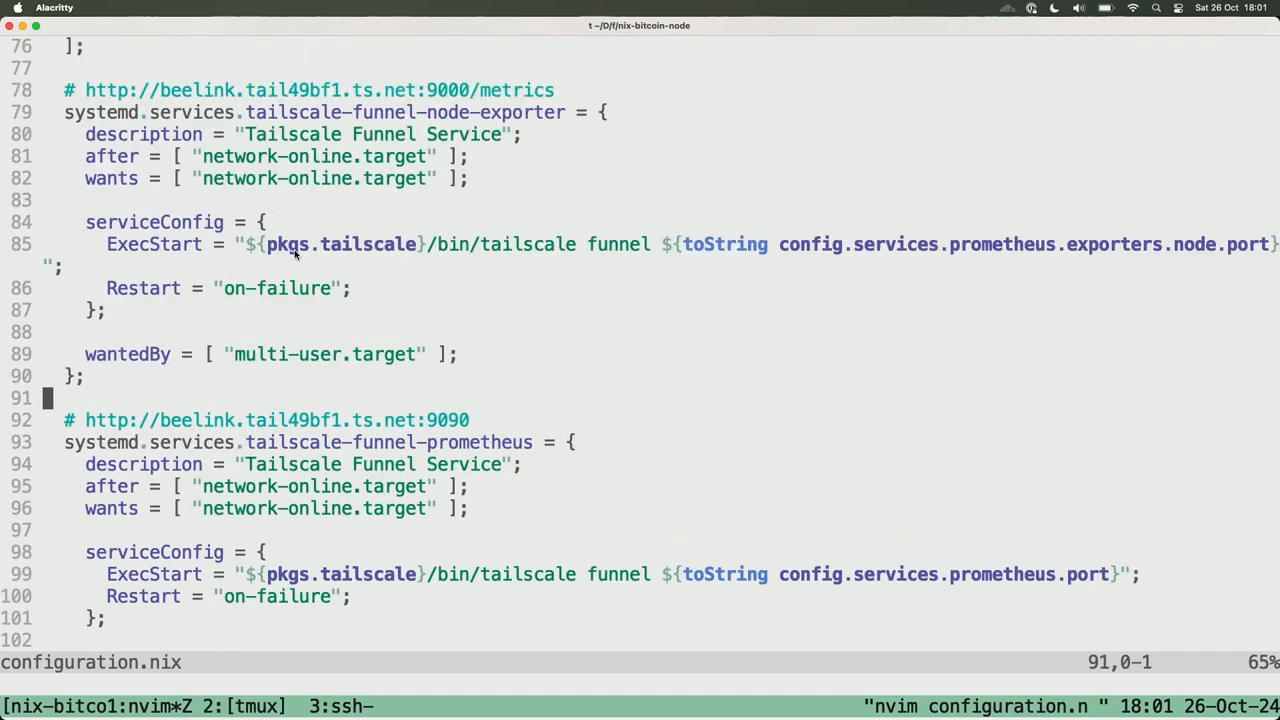
key("Up")
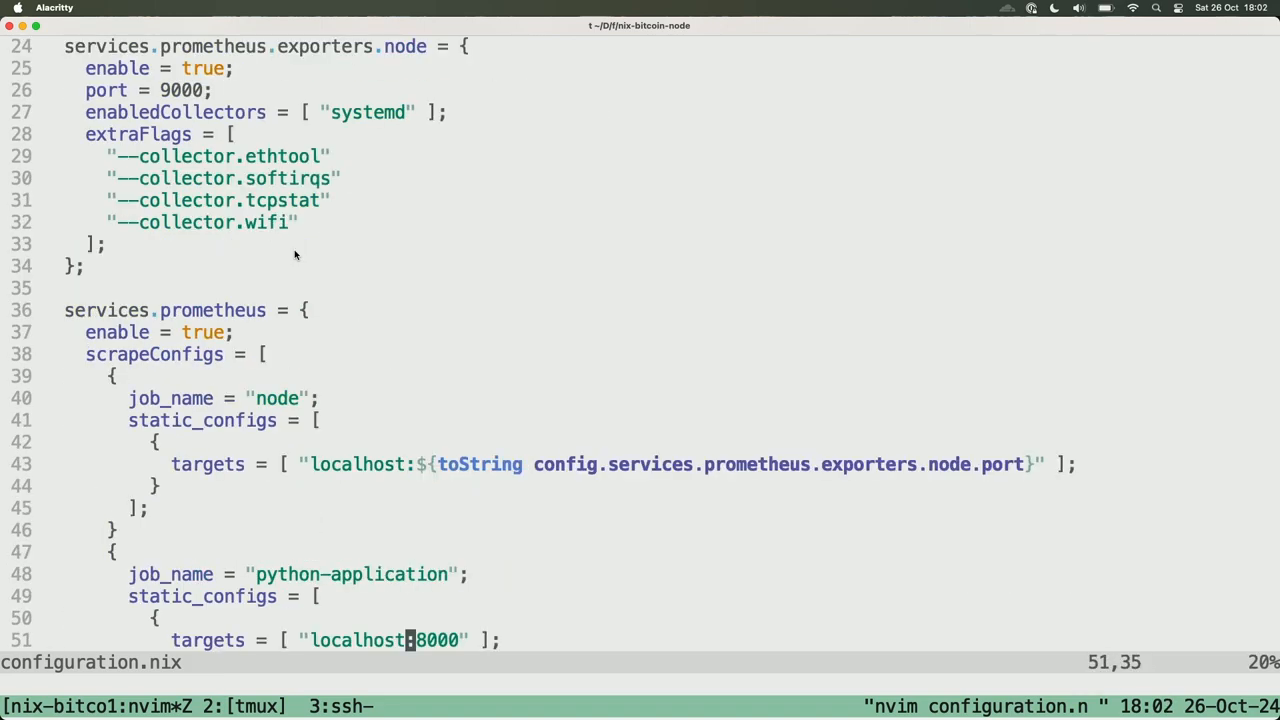
scroll("up", 3)
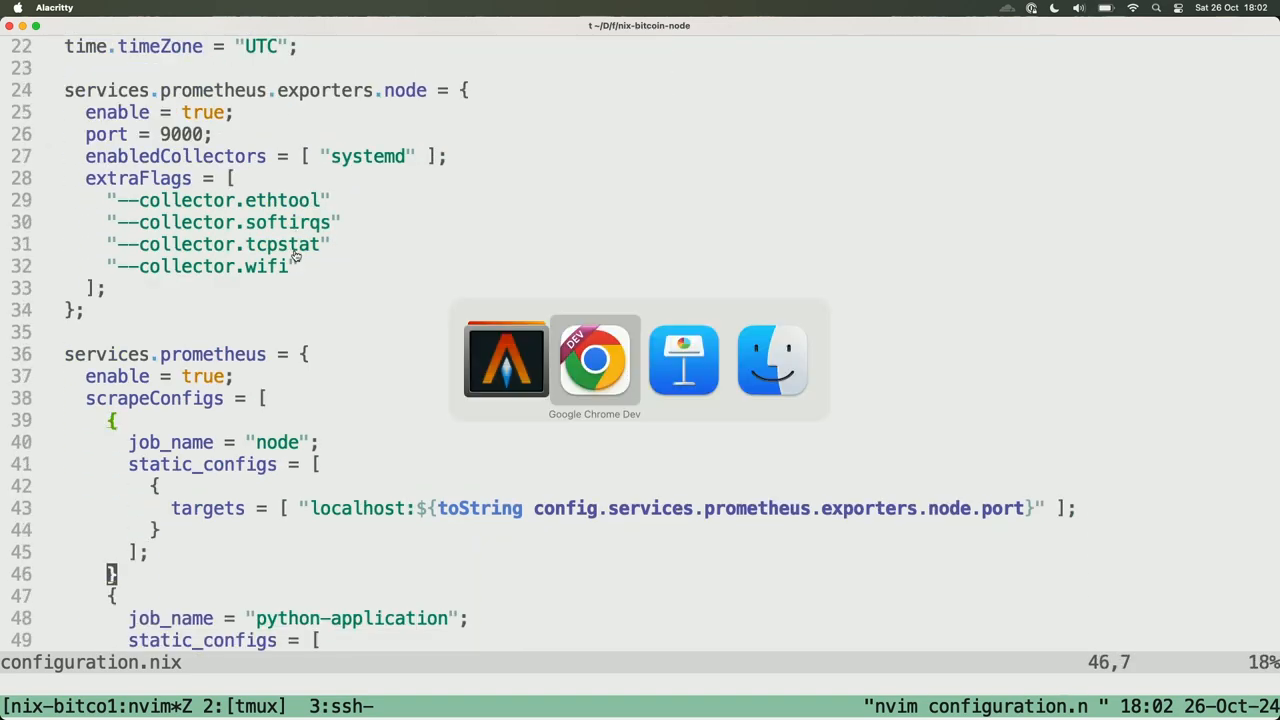
Present the Prometheus slide about storing metrics on port 9090, then go to the Prometheus page.
left_click(683, 360)
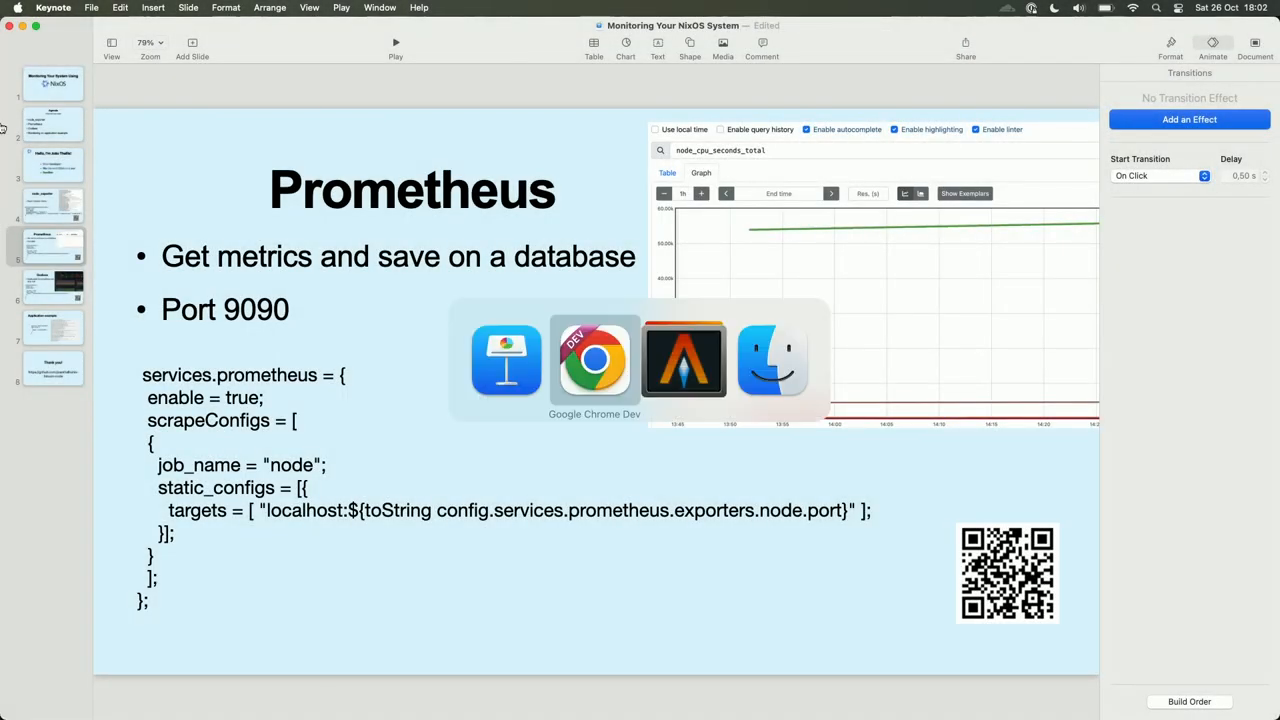
left_click(594, 358)
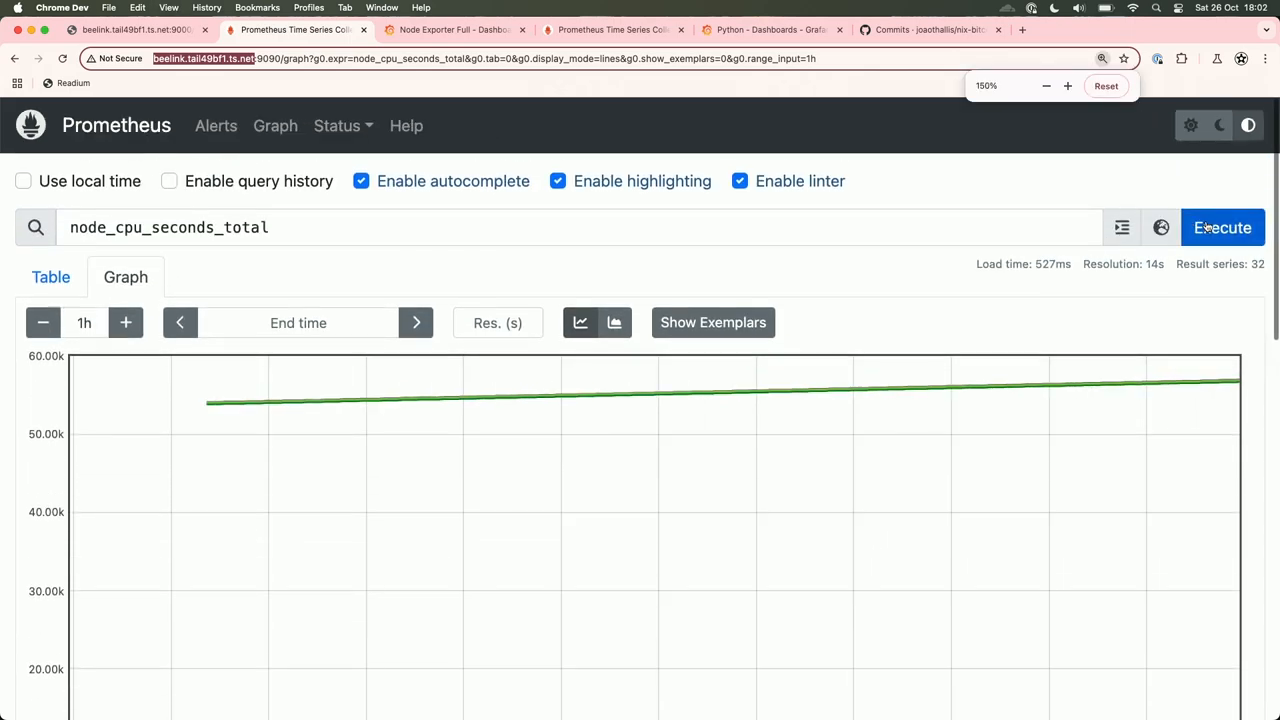
Rerun the CPU query, switch it to node_cooling_device_cur_state, and browse the metrics list.
left_click(1222, 227)
type("node_")
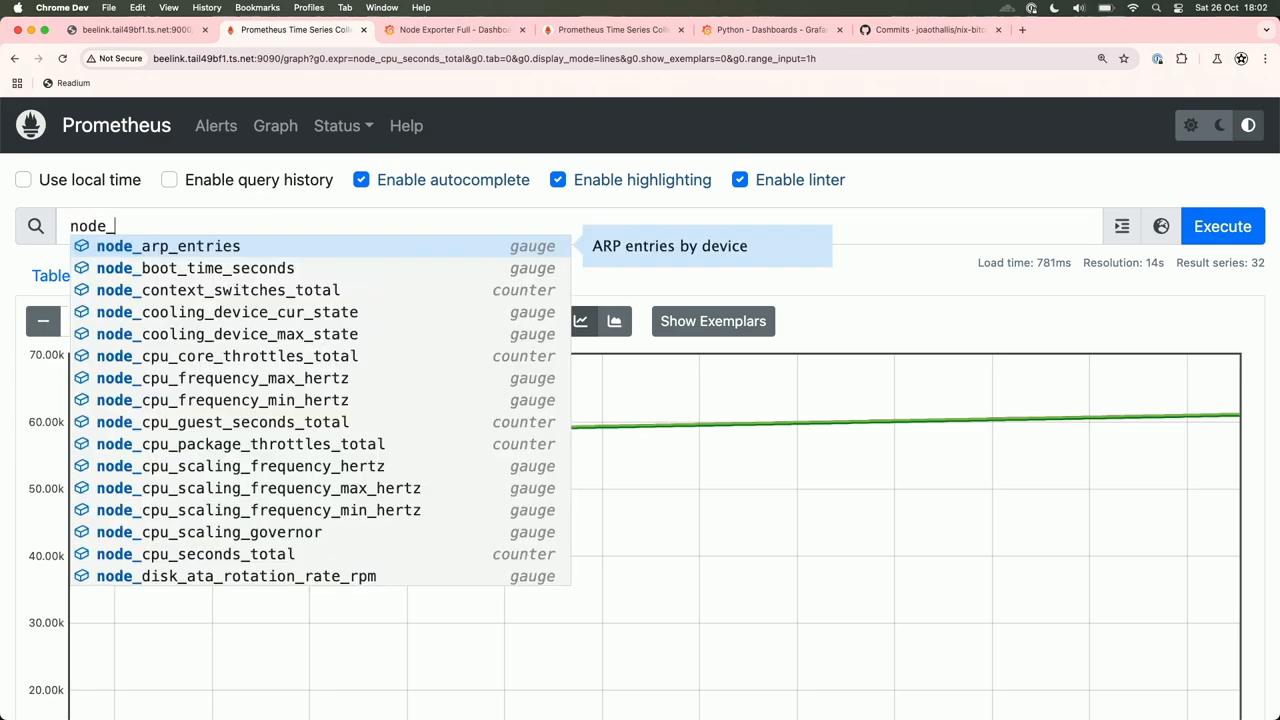
mouse_move(227, 312)
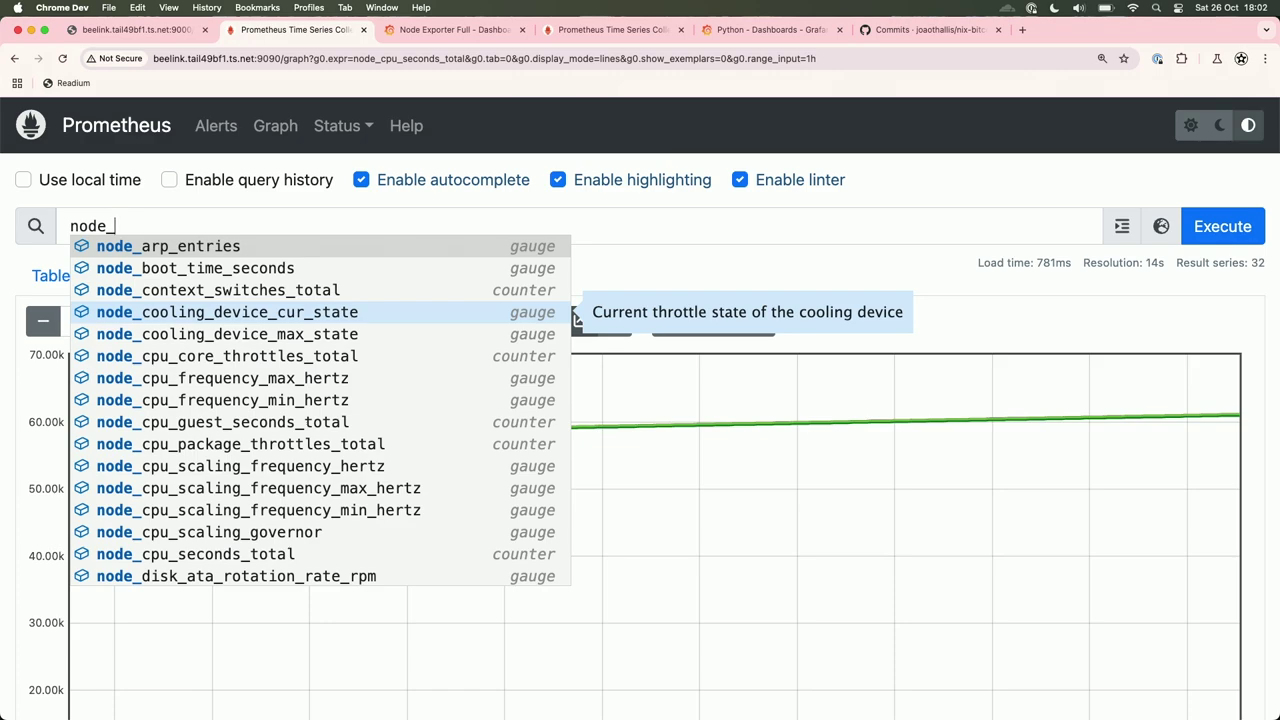
left_click(1160, 226)
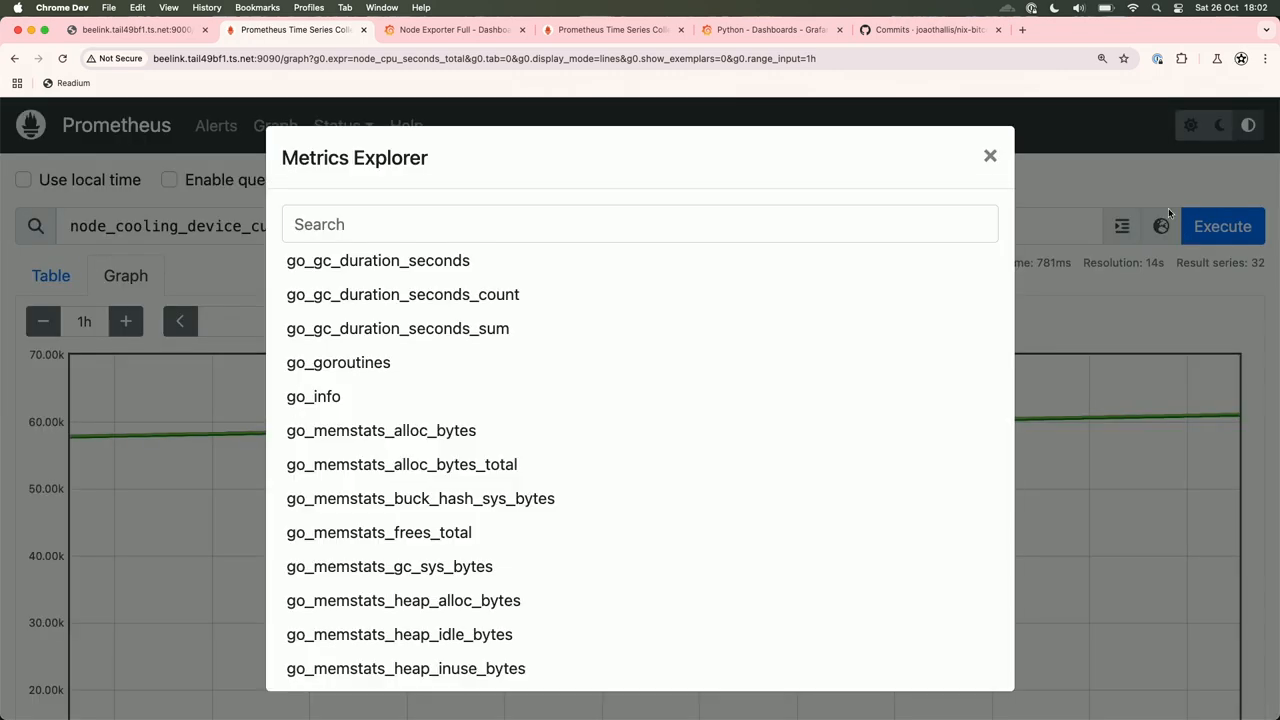
left_click(989, 155)
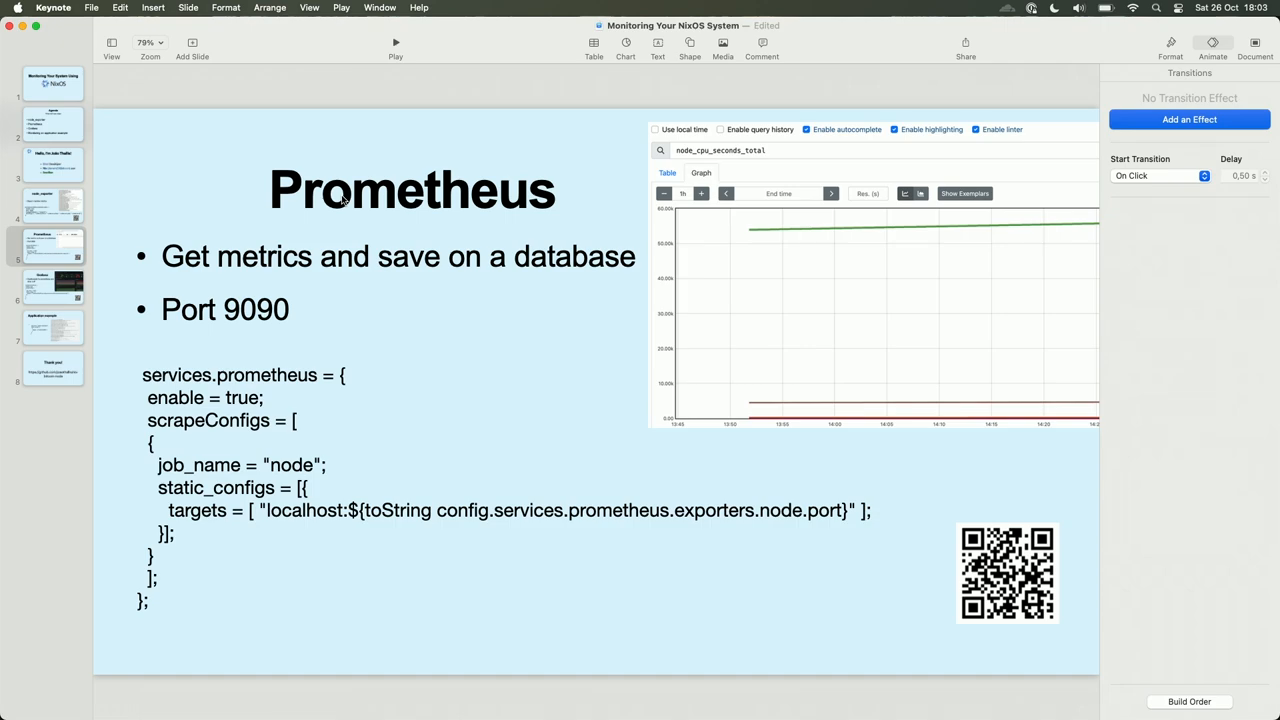
Advance Keynote to the Grafana dashboards slide.
left_click(52, 285)
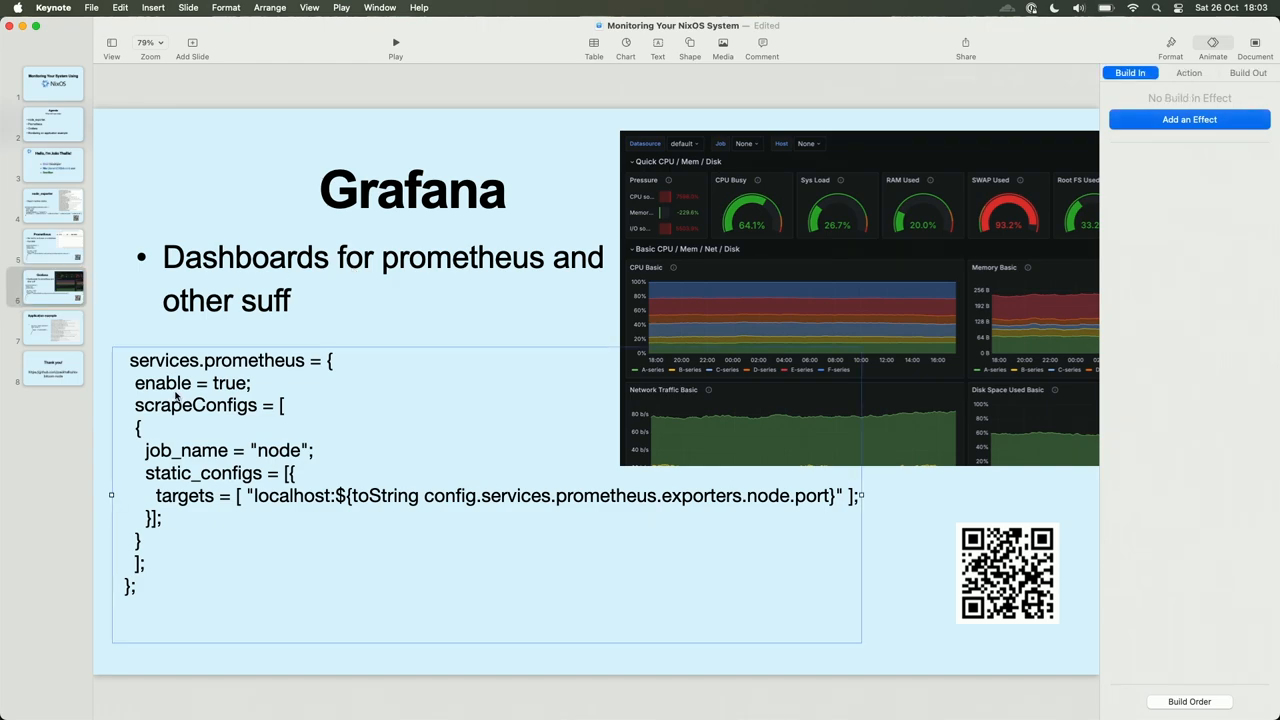
mouse_move(367, 477)
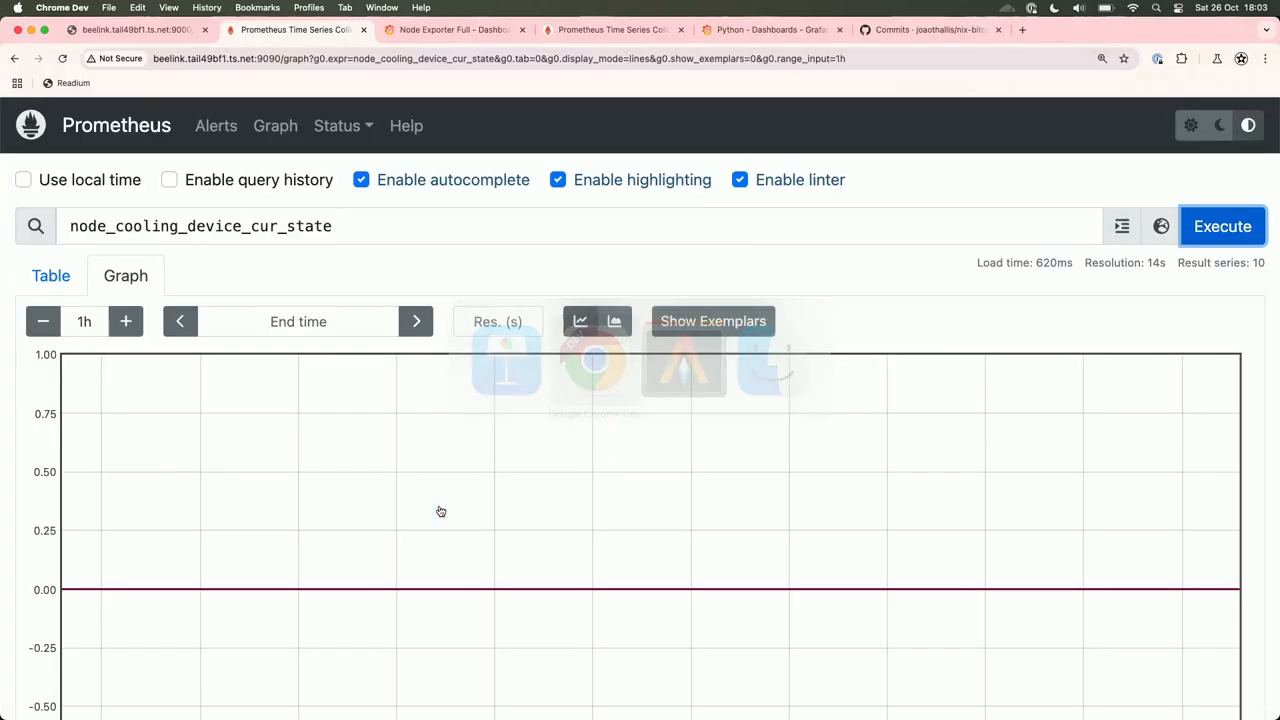
Expand the CPU / Memory / Net / Disk row on Node Exporter Full and scroll its graphs.
left_click(454, 29)
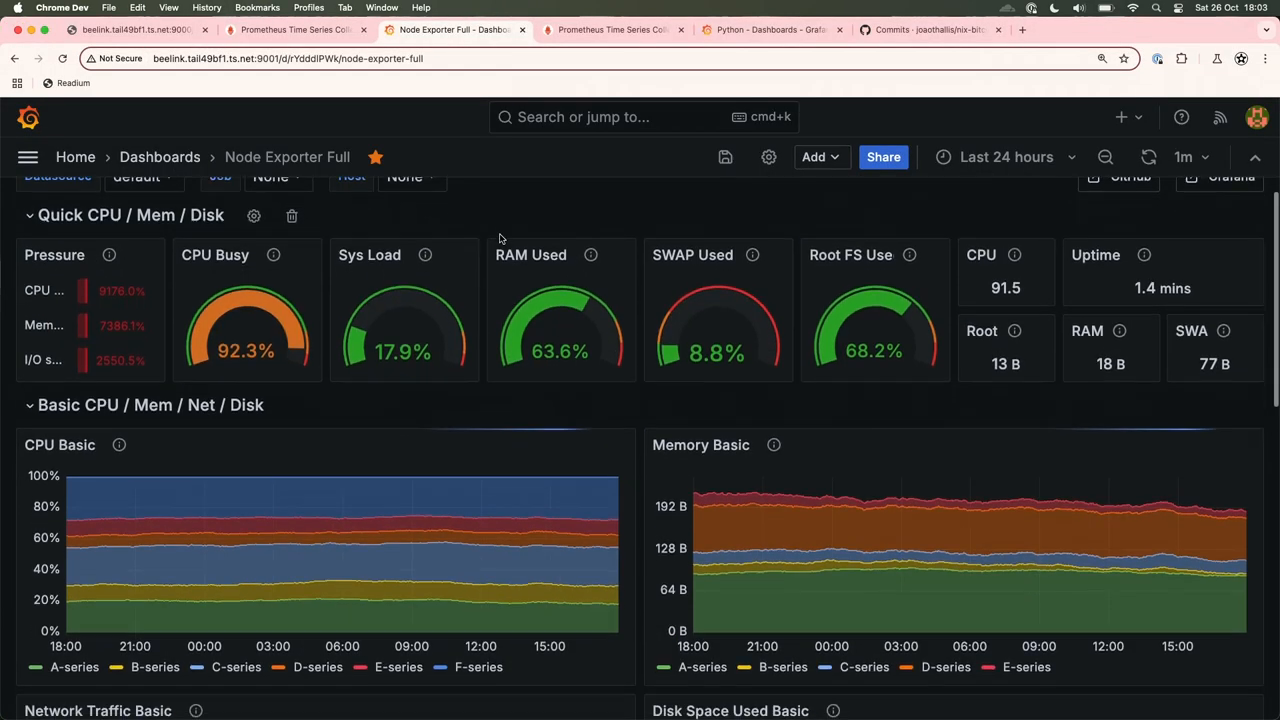
scroll("up", 3)
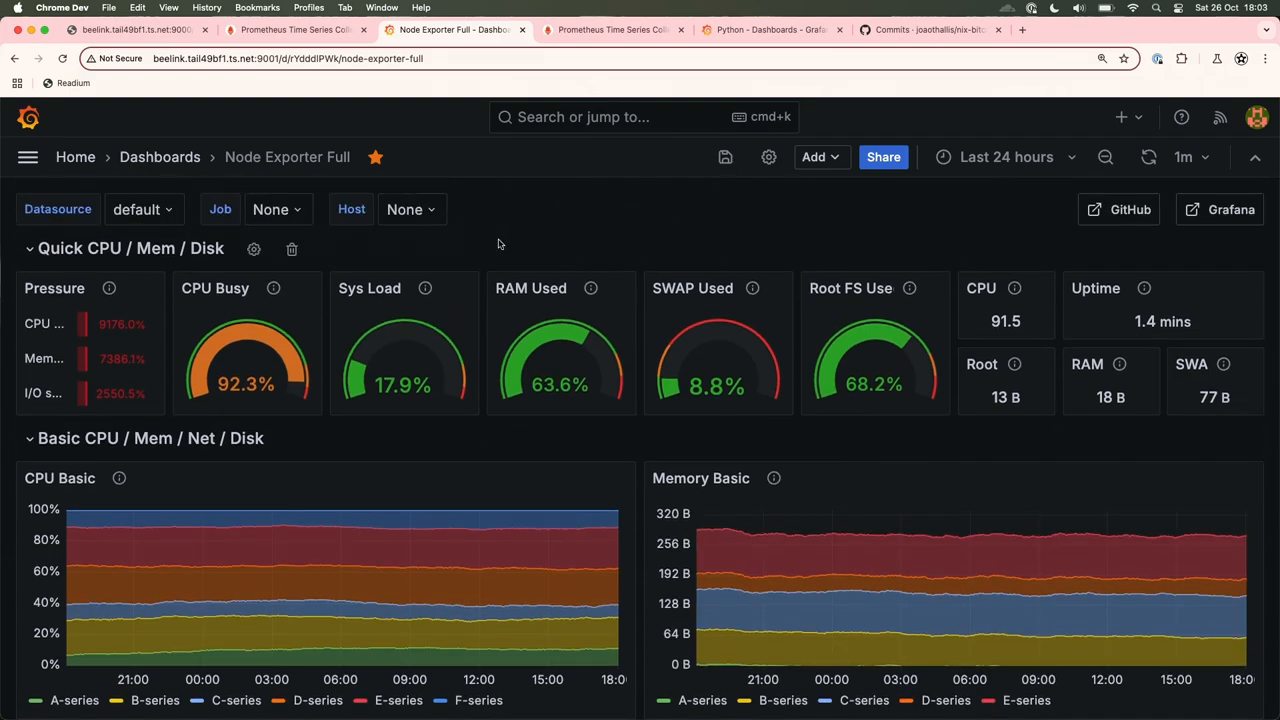
mouse_move(285, 414)
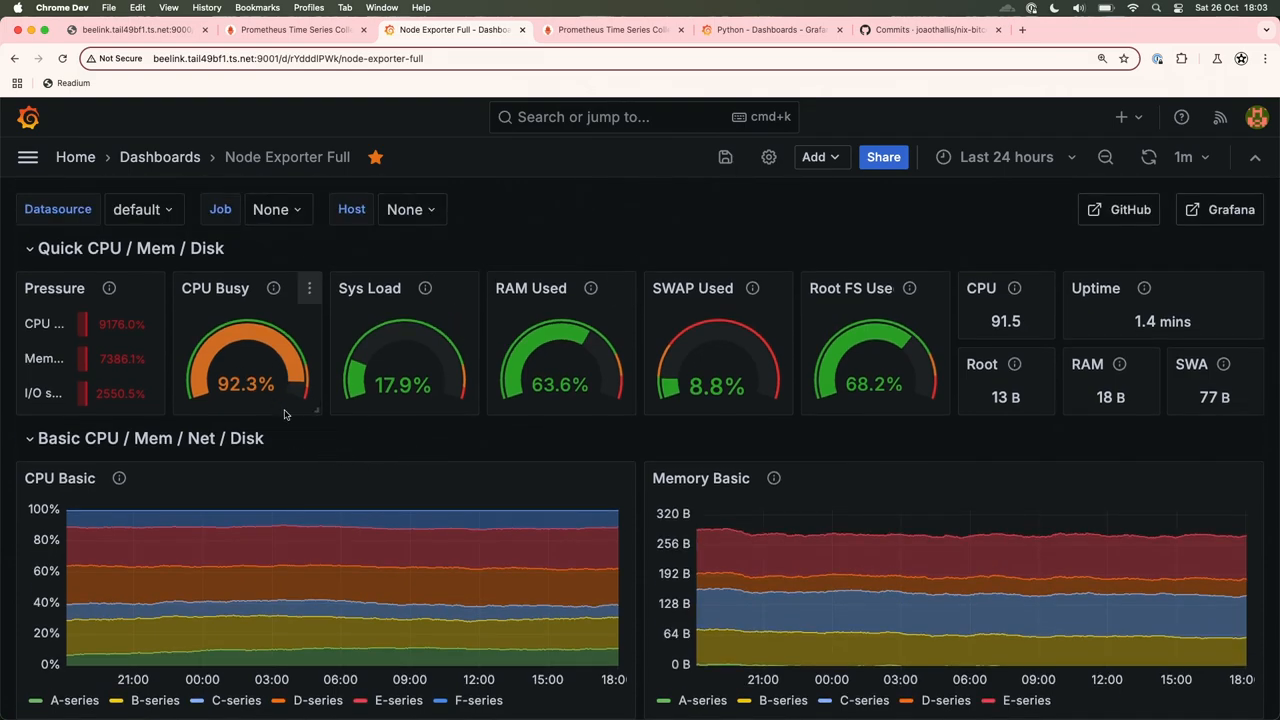
scroll("down", 3)
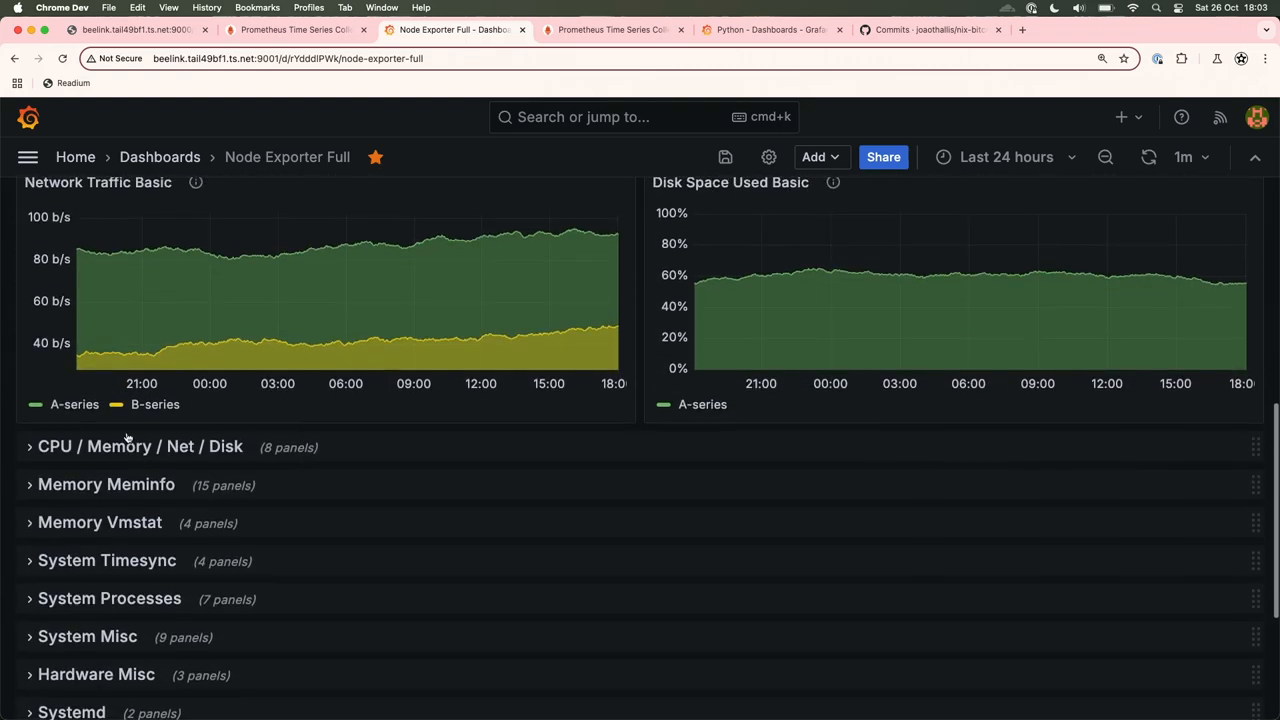
left_click(140, 446)
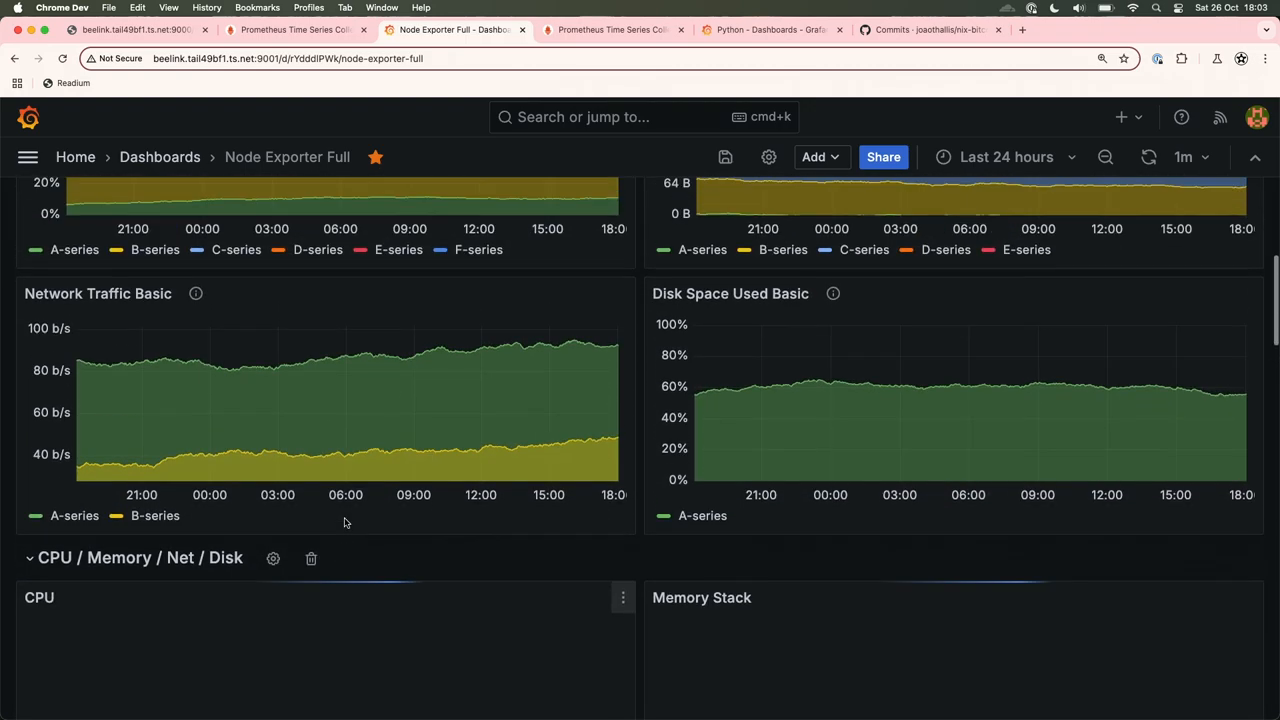
scroll("down", 3)
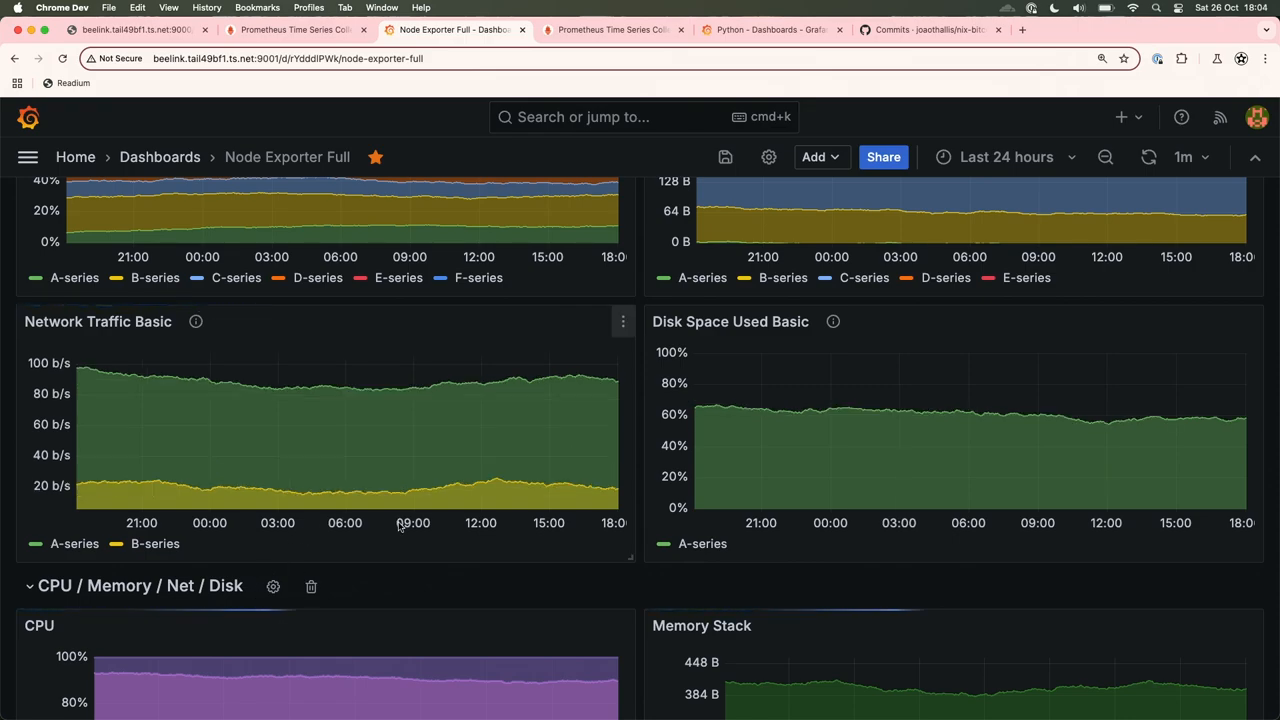
scroll("down", 3)
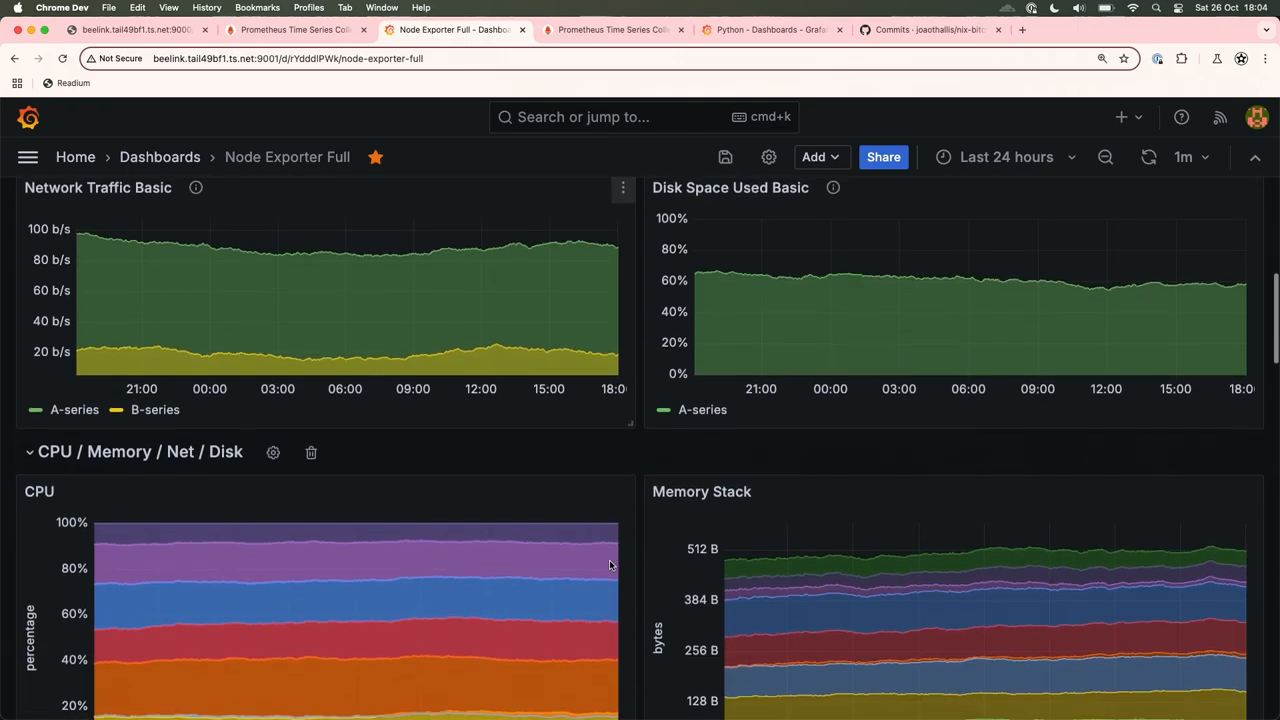
scroll("up", 3)
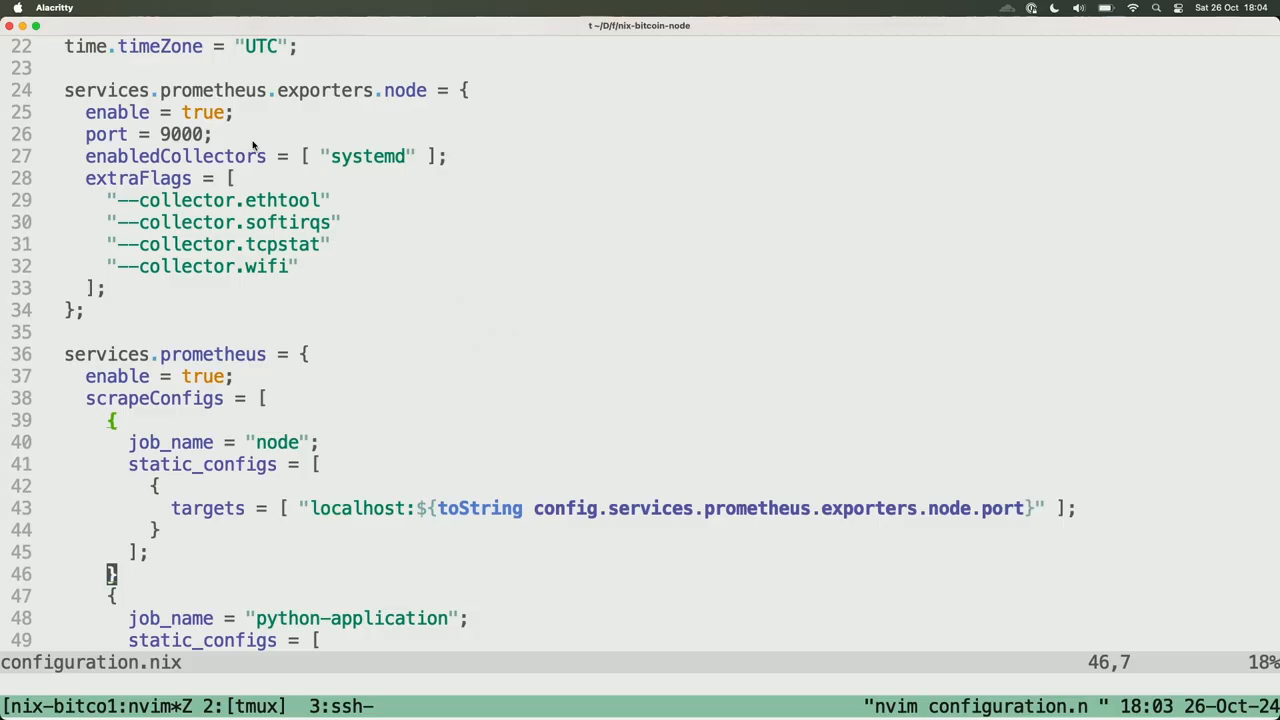
scroll("down", 3)
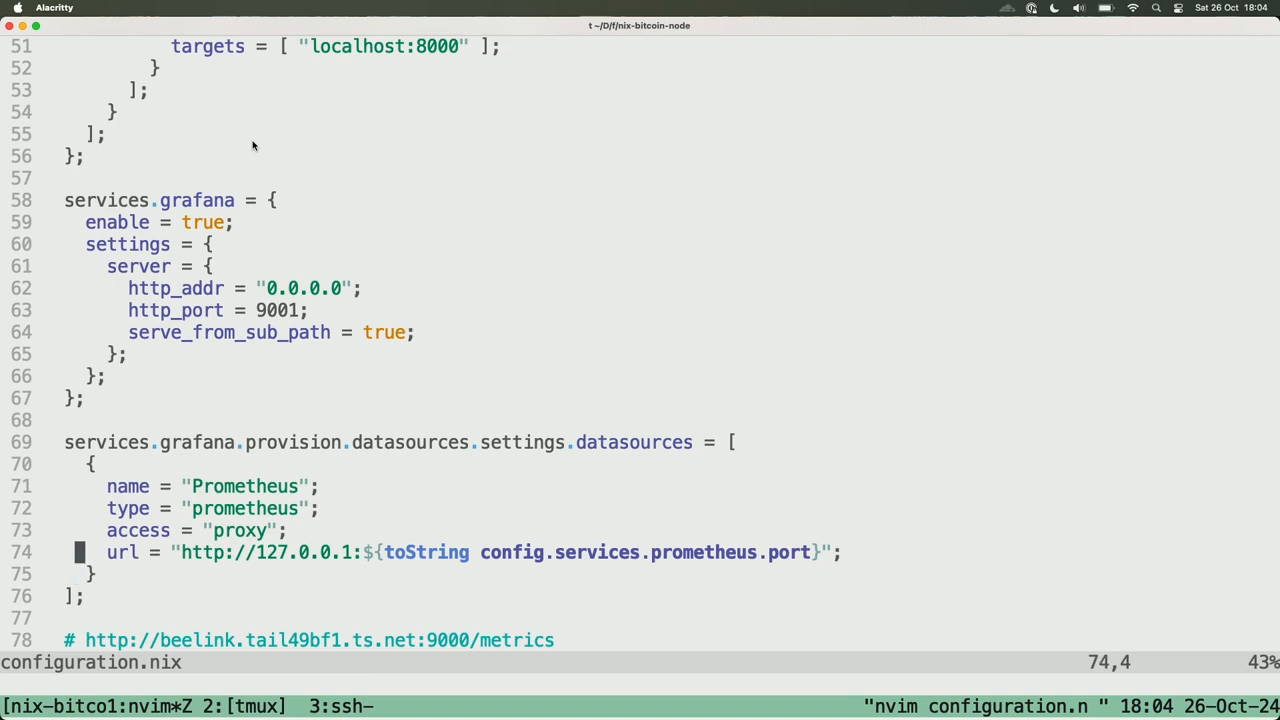
key("j")
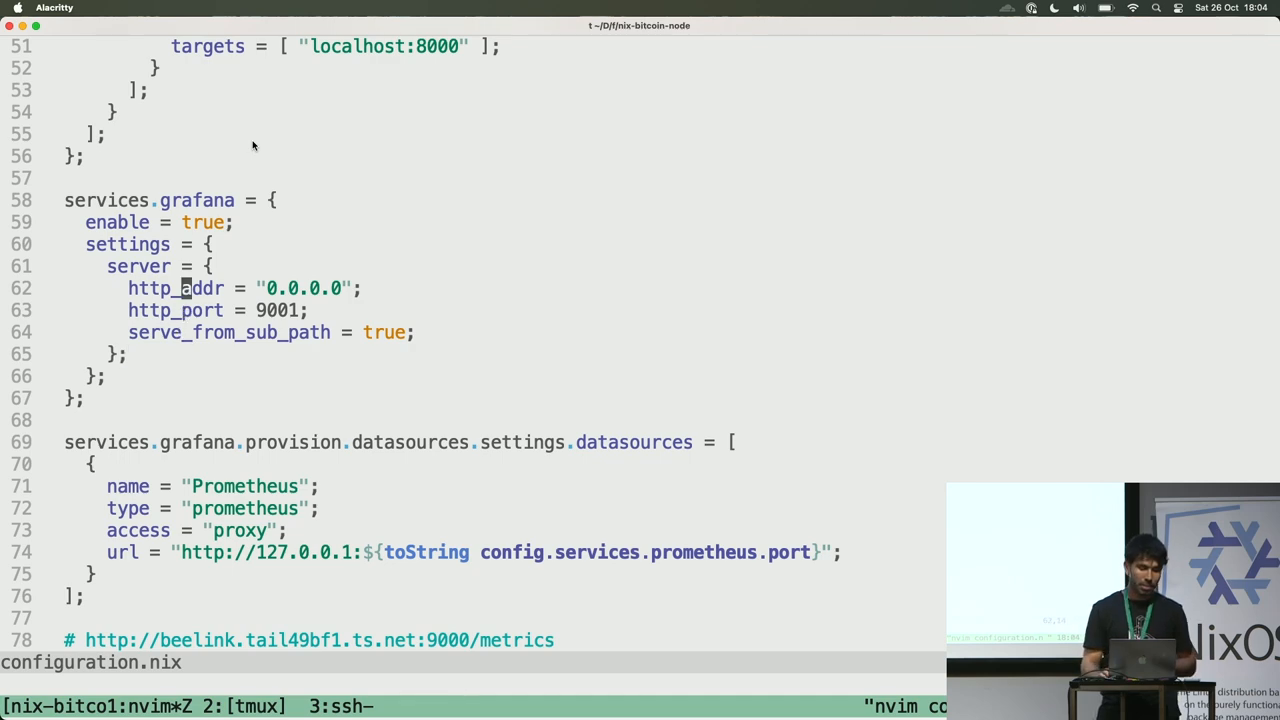
scroll("up", 3)
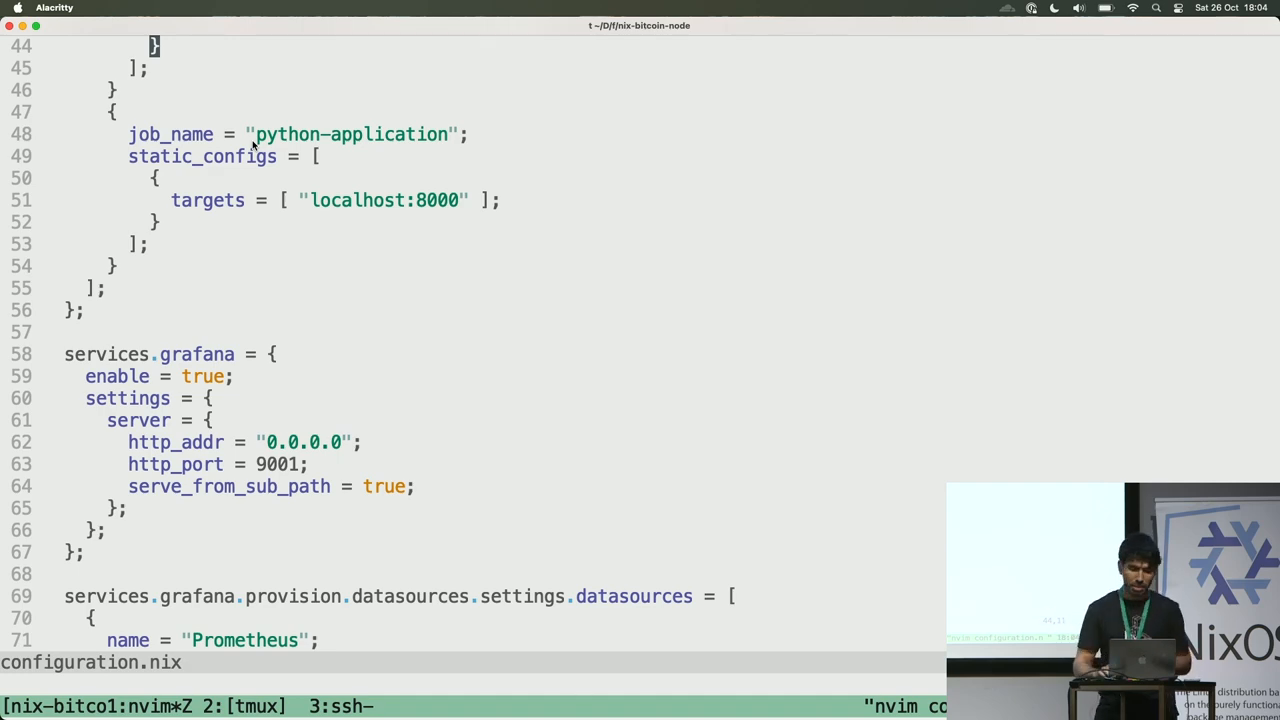
scroll("up", 3)
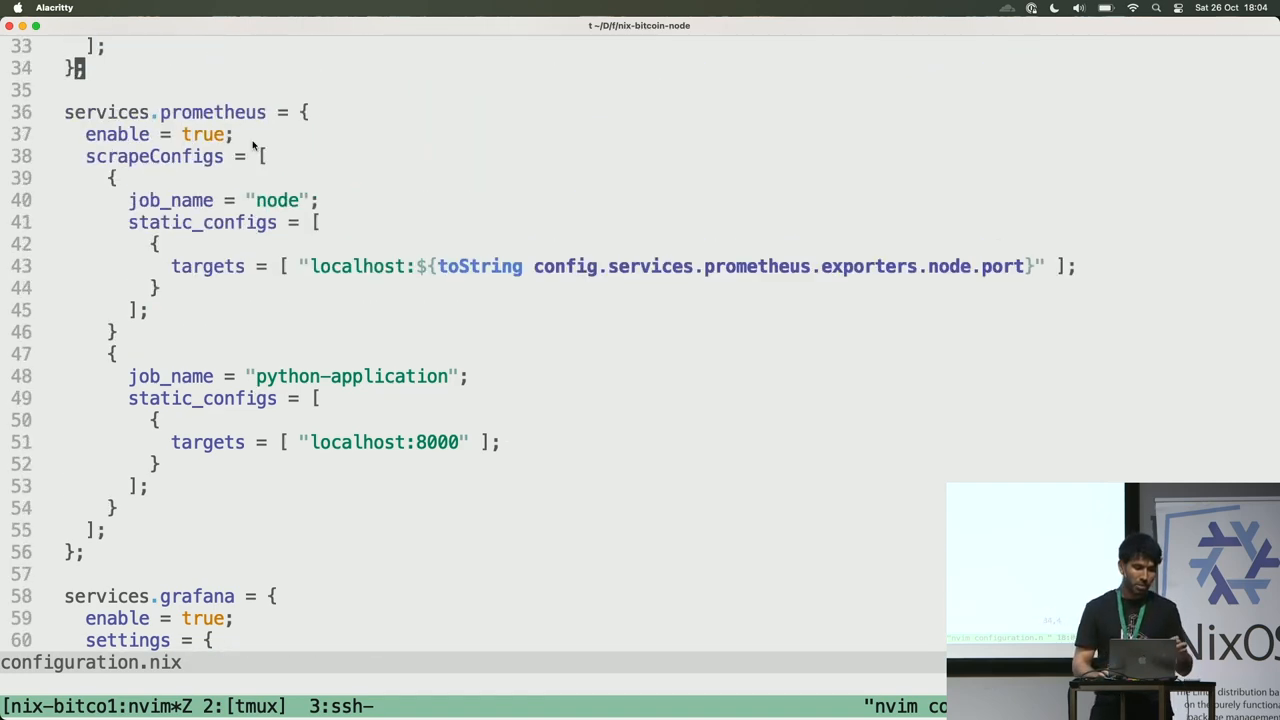
scroll("up", 3)
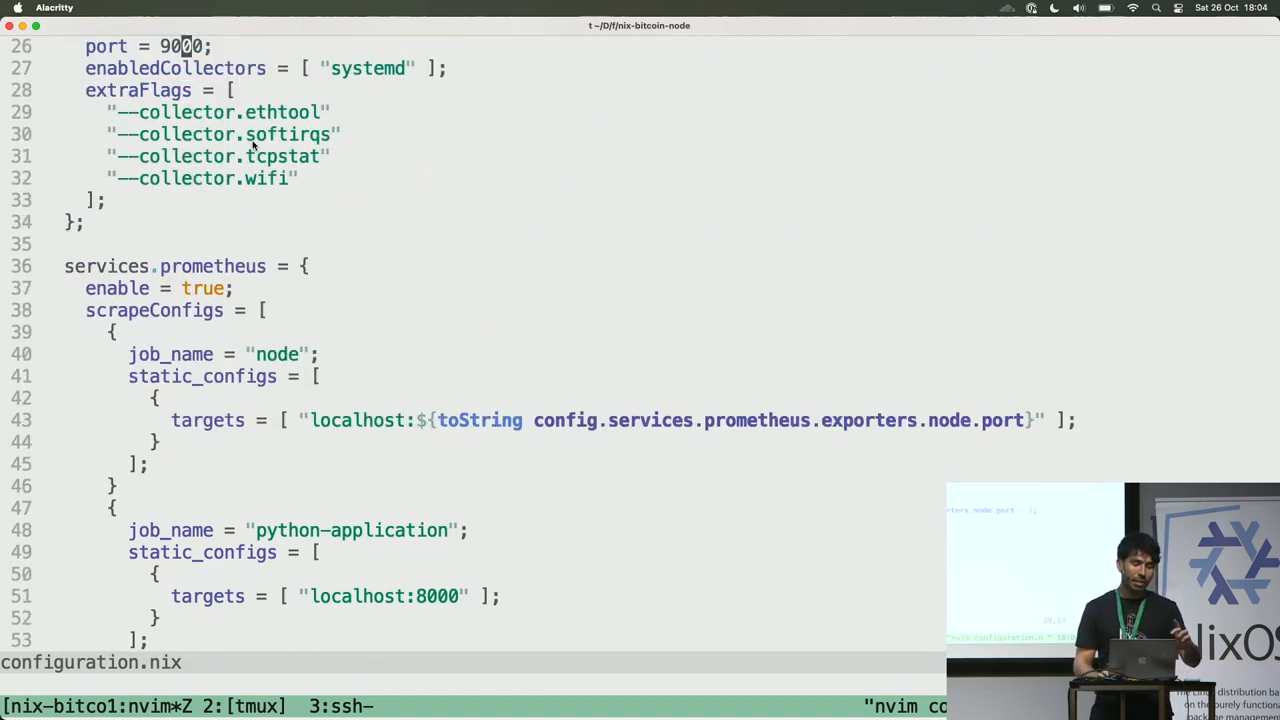
scroll("up", 3)
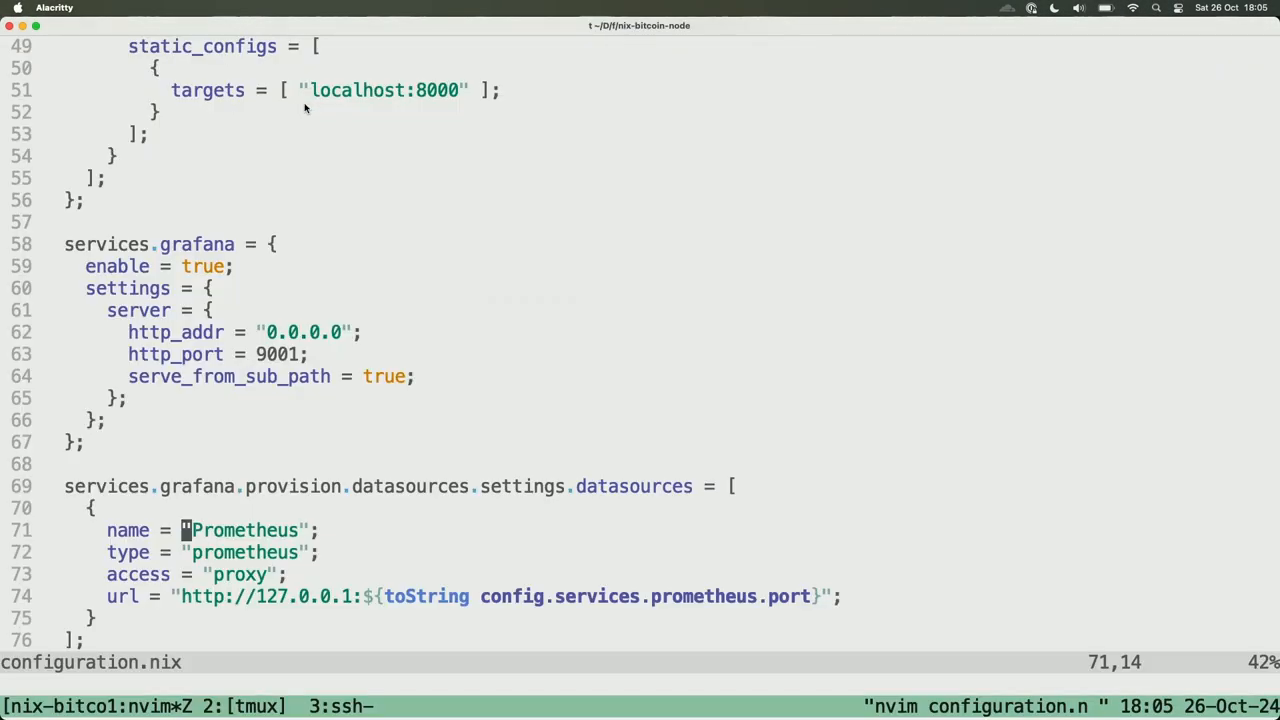
Search for localhost and move between the node and python-application scrape jobs.
key("Up")
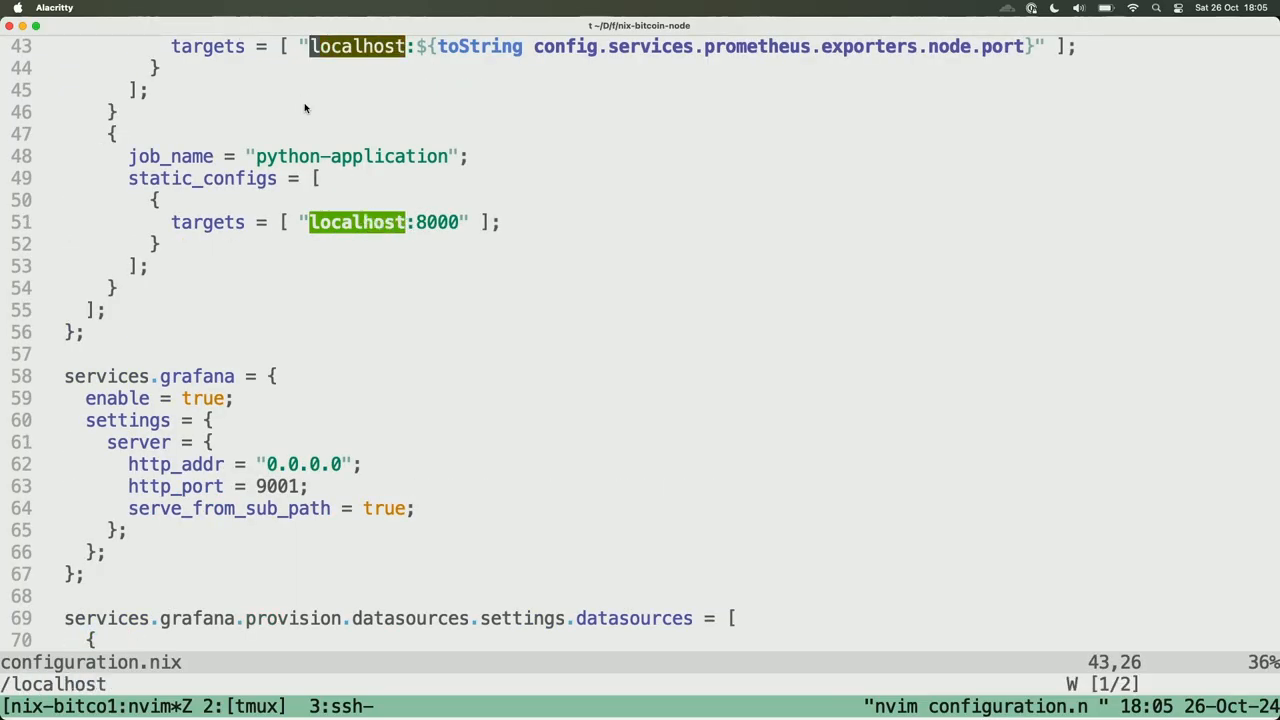
scroll("up", 3)
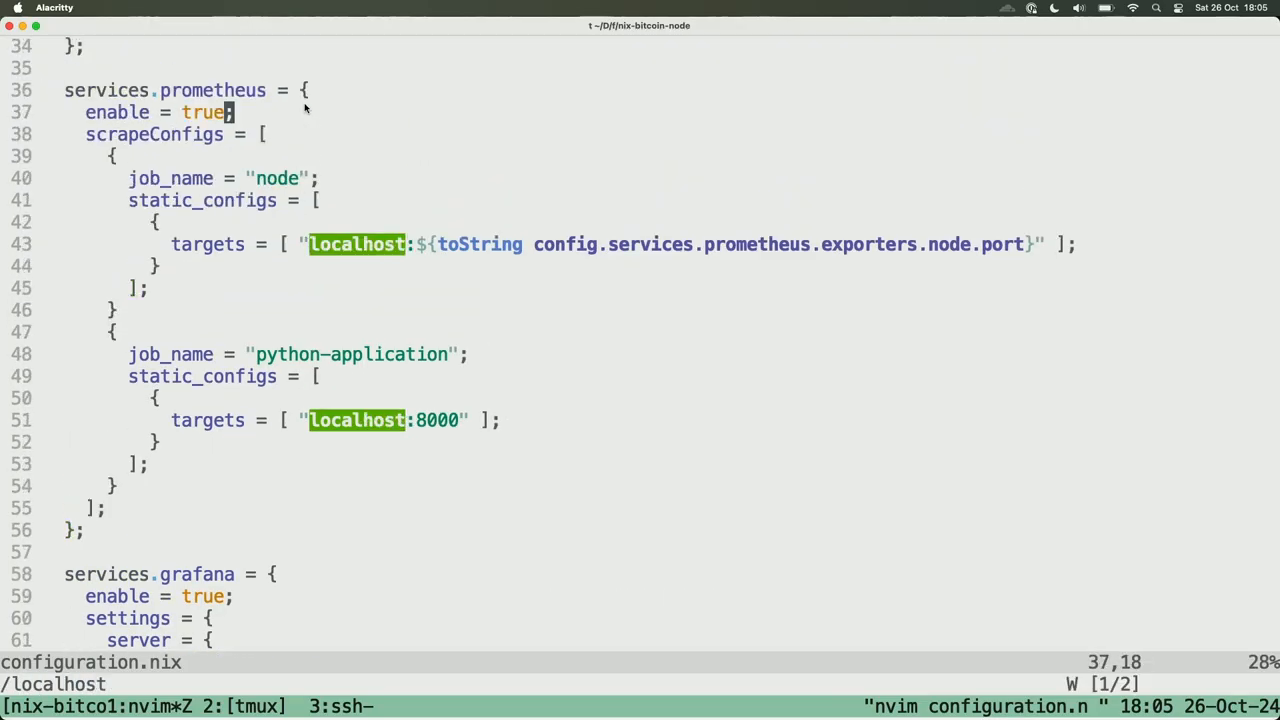
key("V")
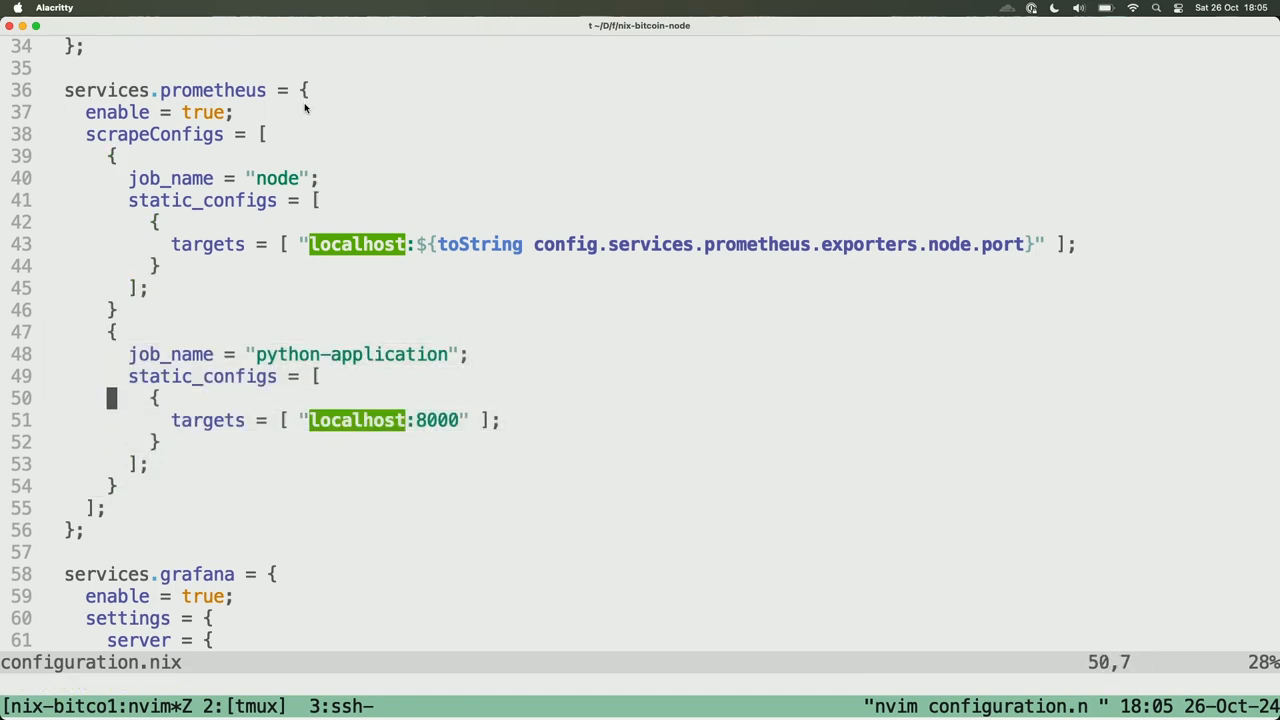
key("k")
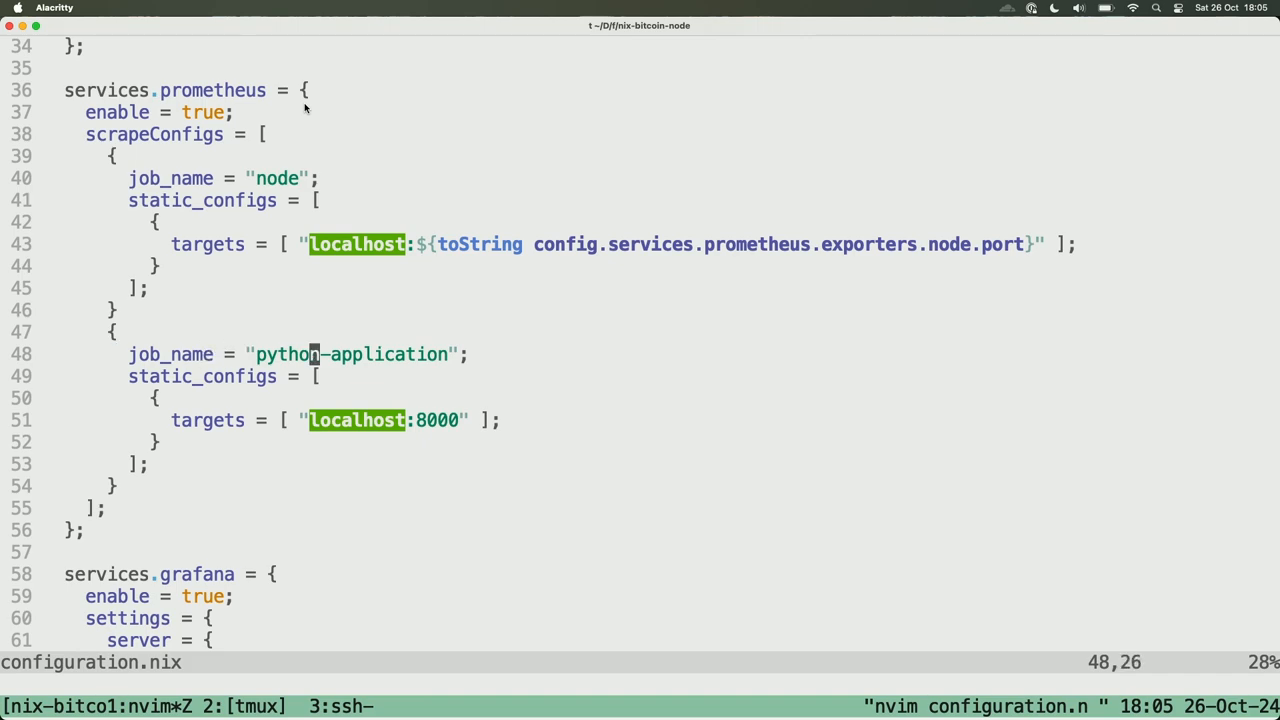
key("V")
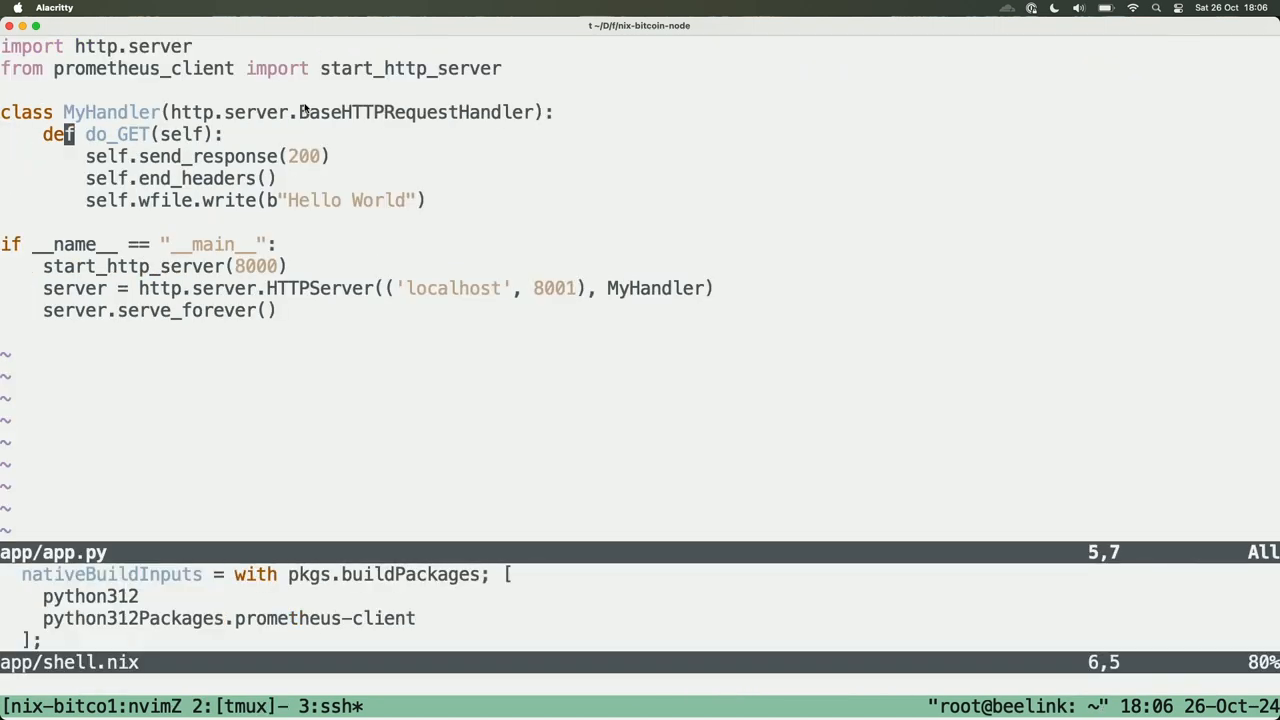
Review app.py's send_response handler serving metrics on port 8000, then switch to the browser.
key("j")
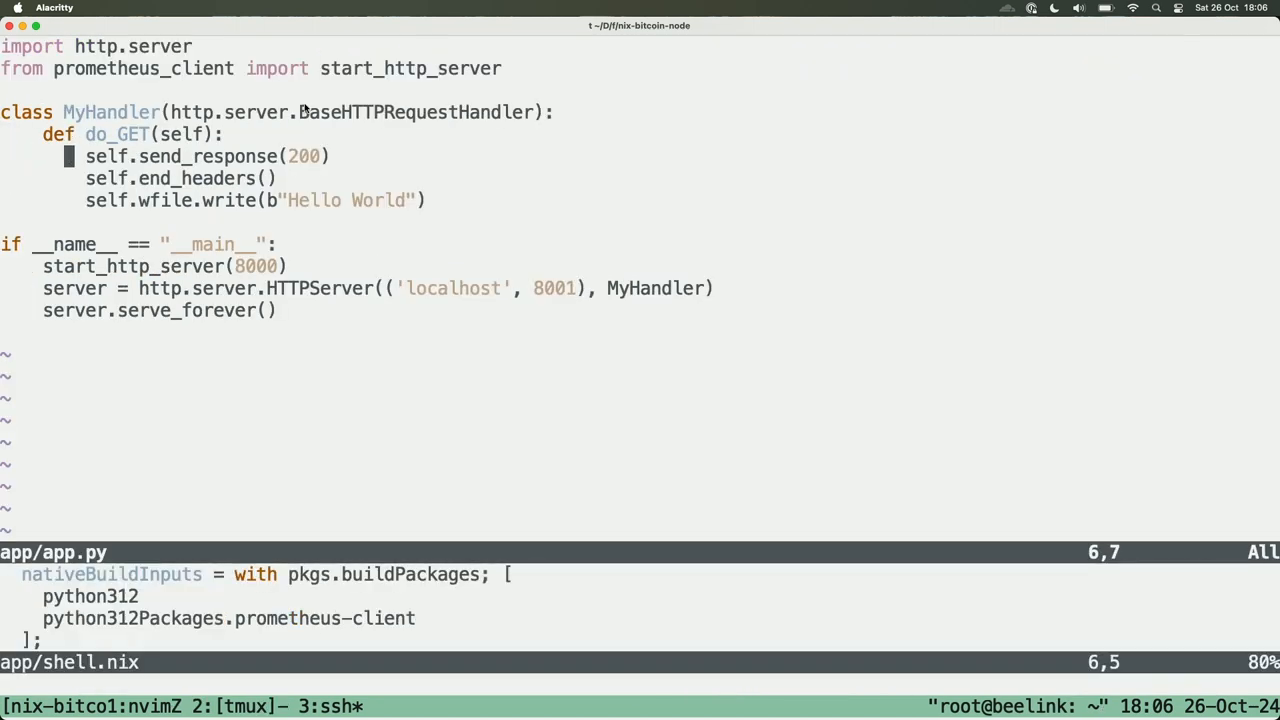
key("gg")
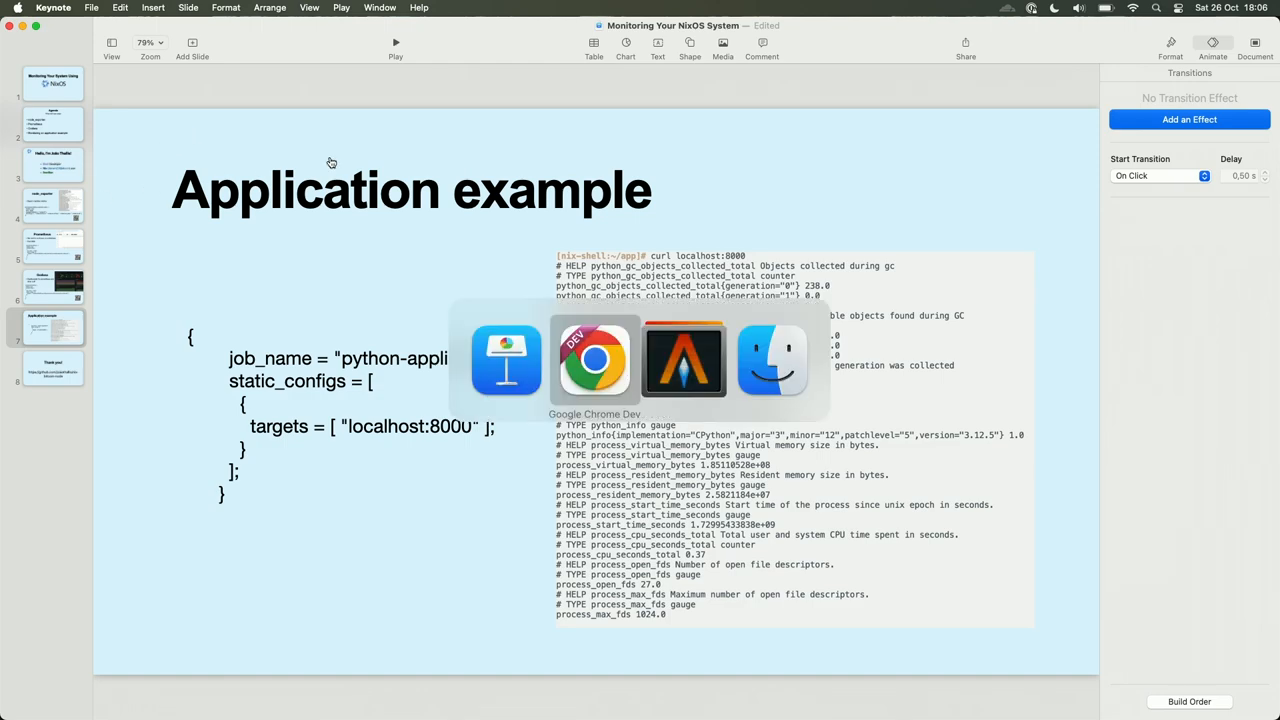
left_click(593, 360)
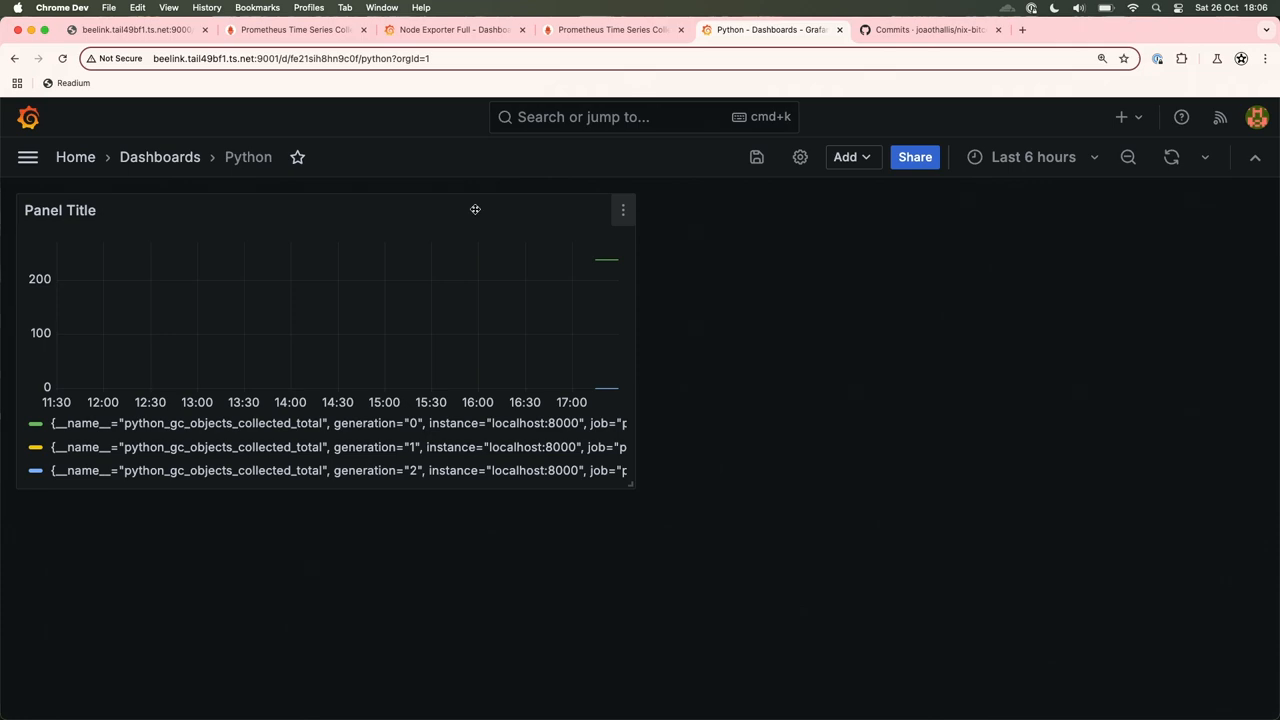
mouse_move(573, 179)
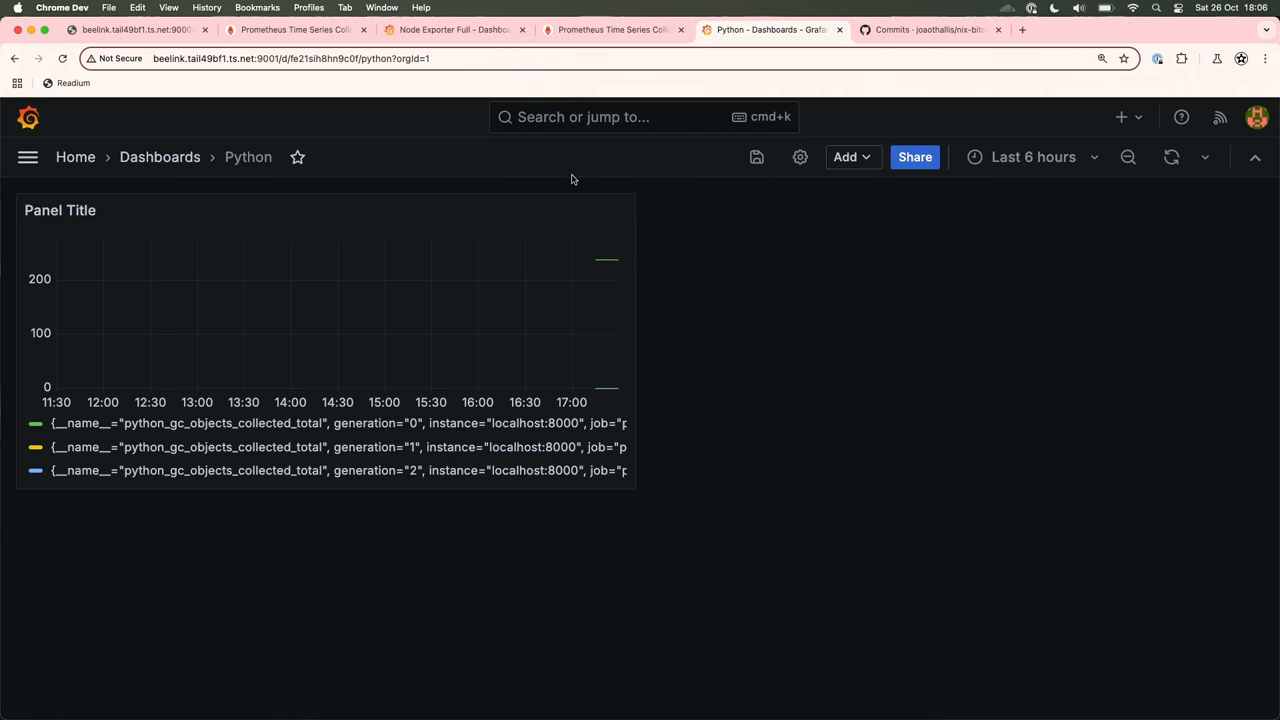
mouse_move(595, 253)
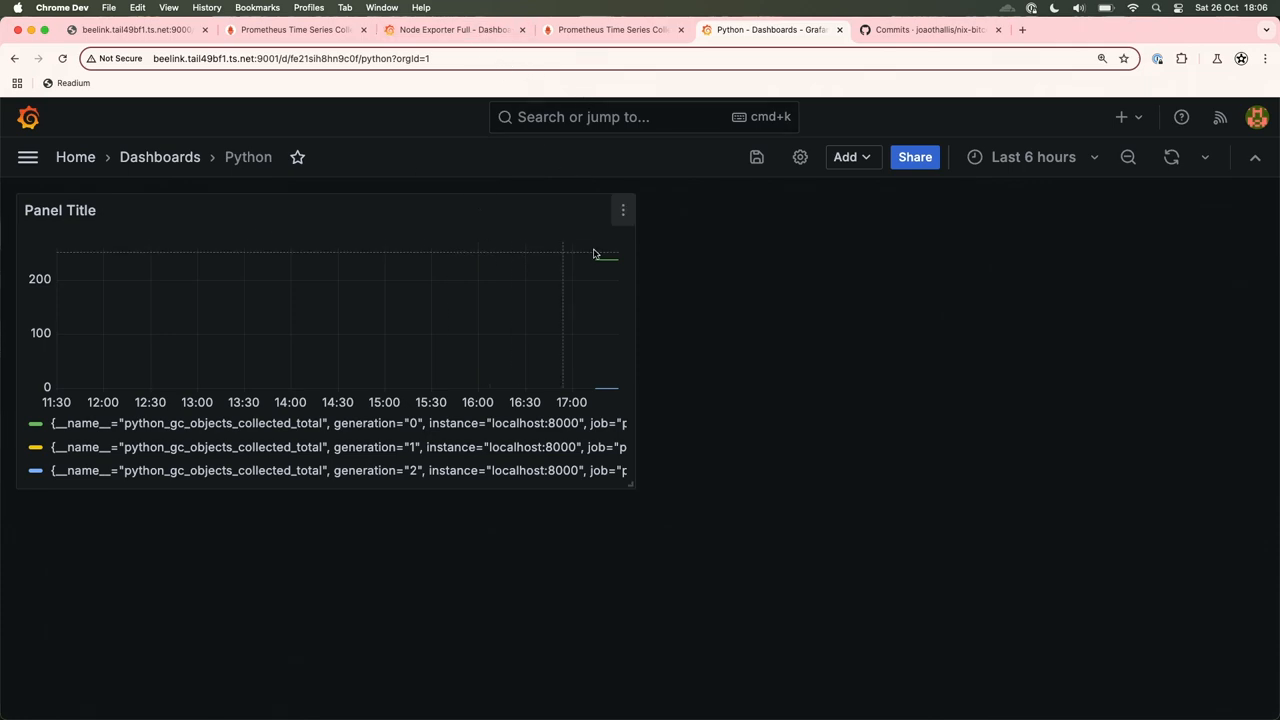
mouse_move(1033, 157)
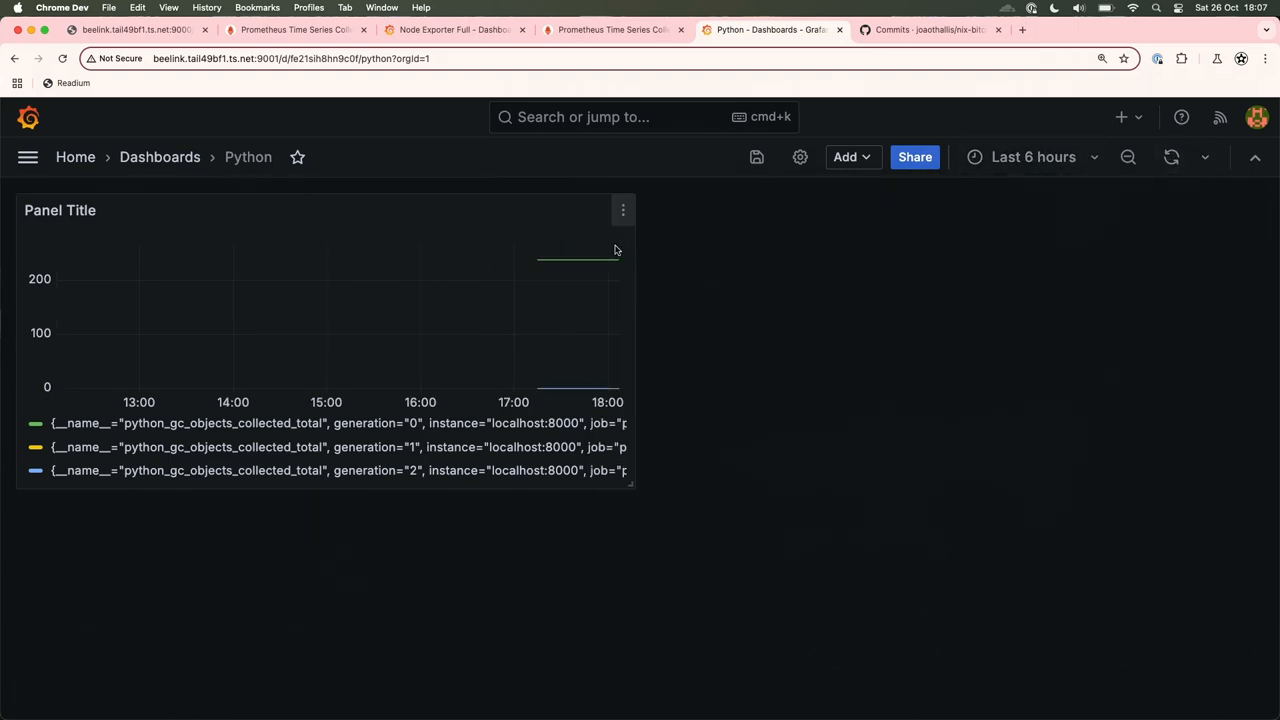
mouse_move(549, 268)
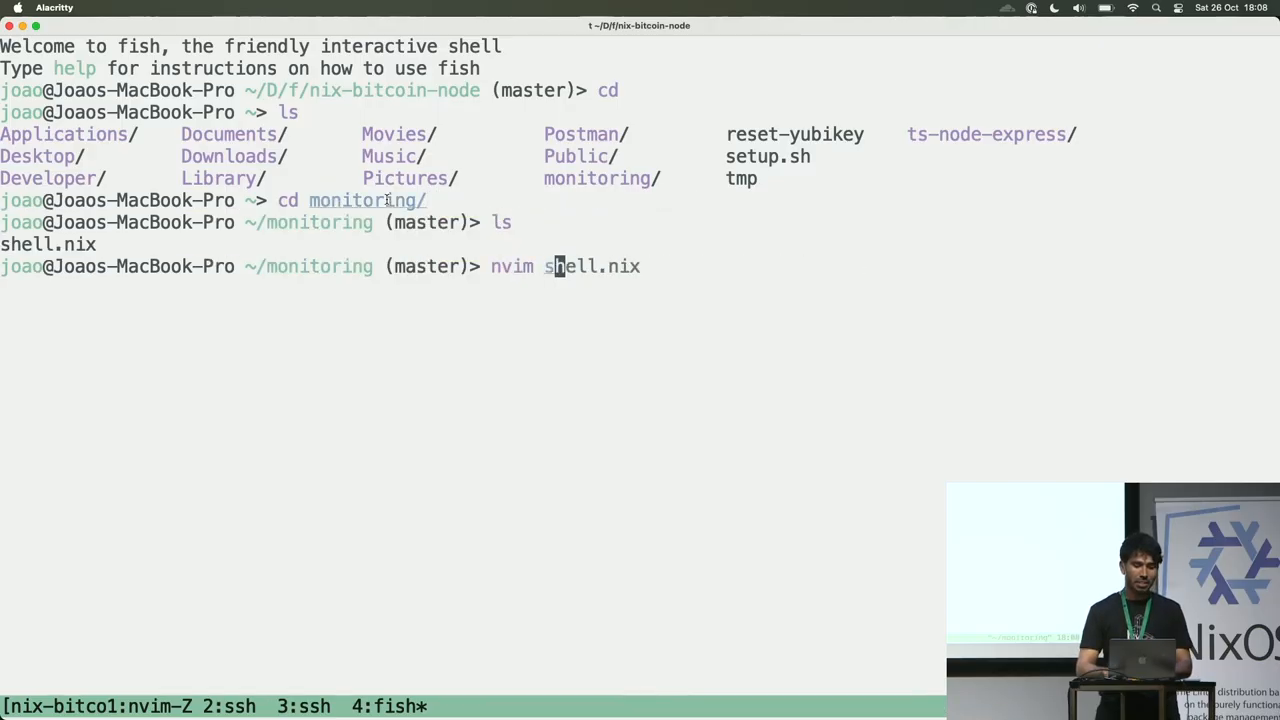
Open shell.nix in Neovim and run nix-shell --command deploy from the monitoring folder.
key("Return")
type("nix-shell")
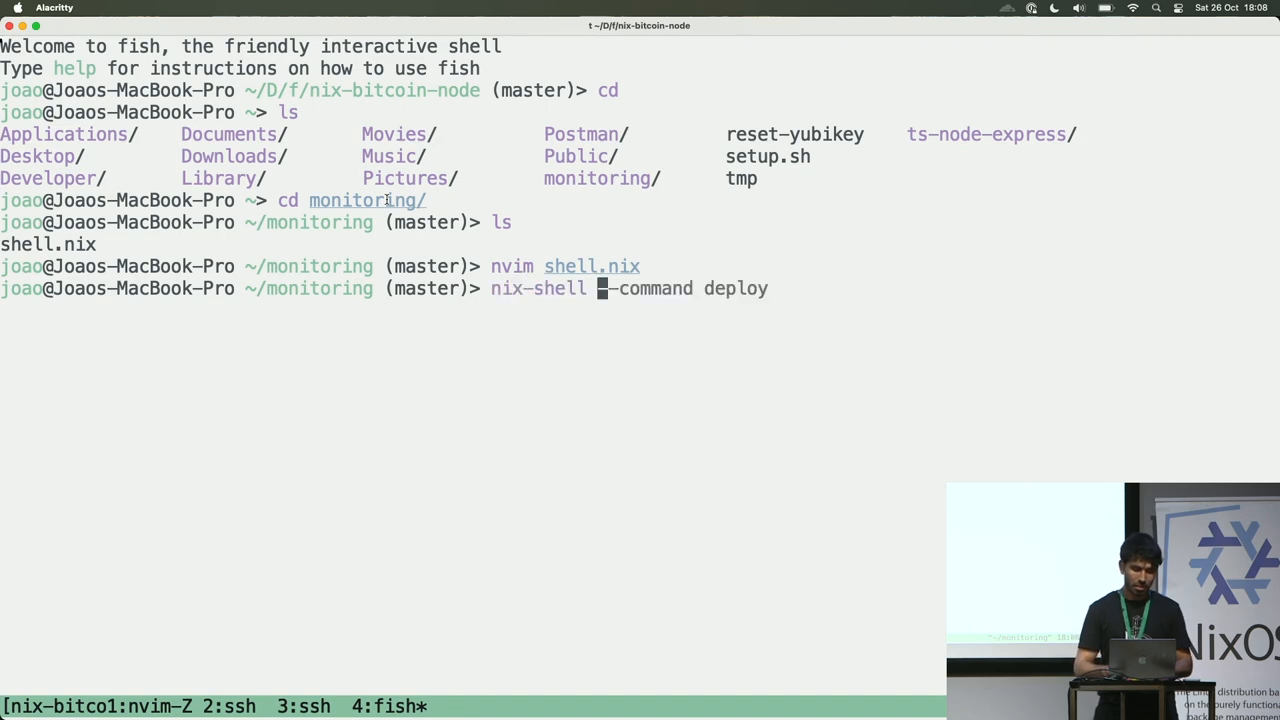
key("Return")
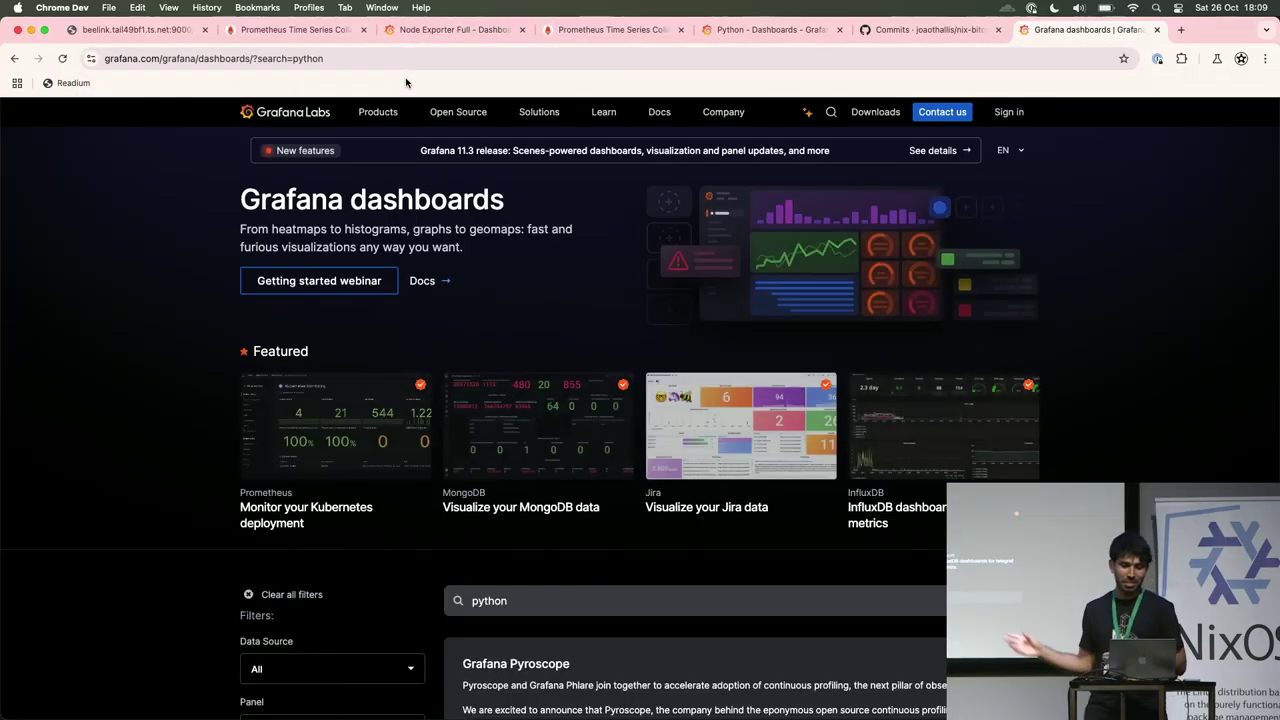
Scroll the python dashboard results, then search the catalog for exporter.
scroll("down", 3)
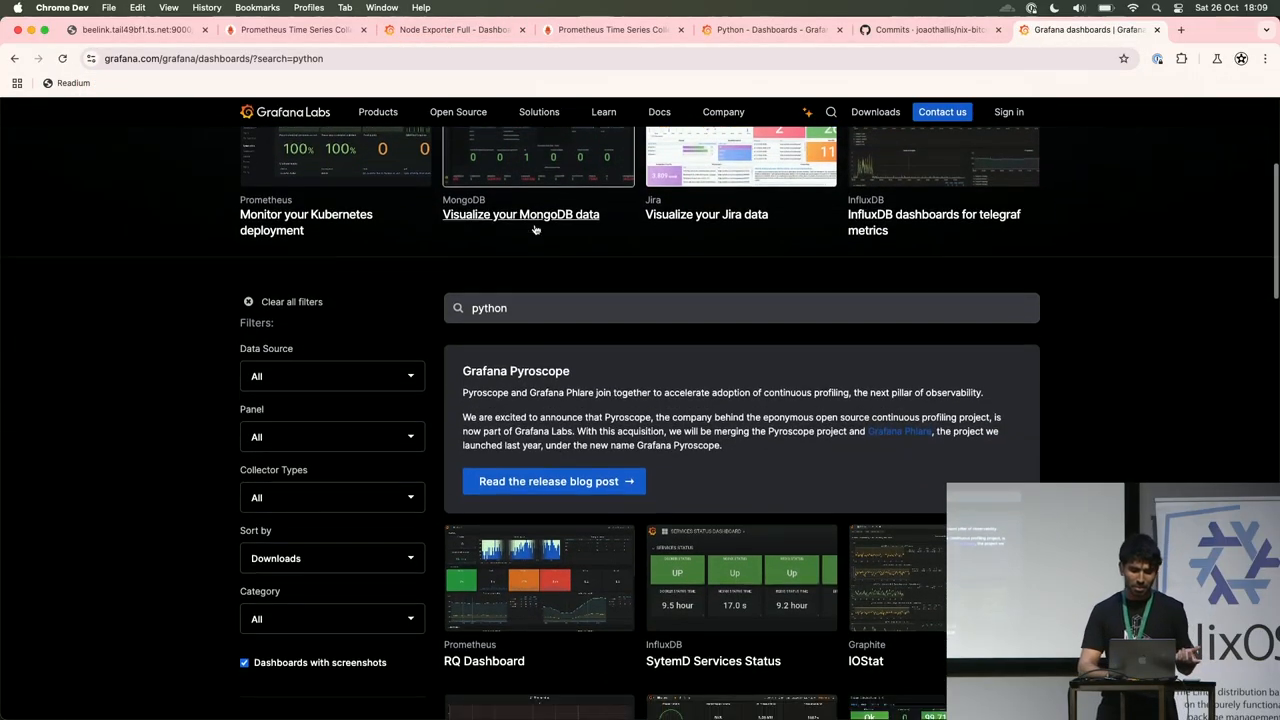
scroll("down", 3)
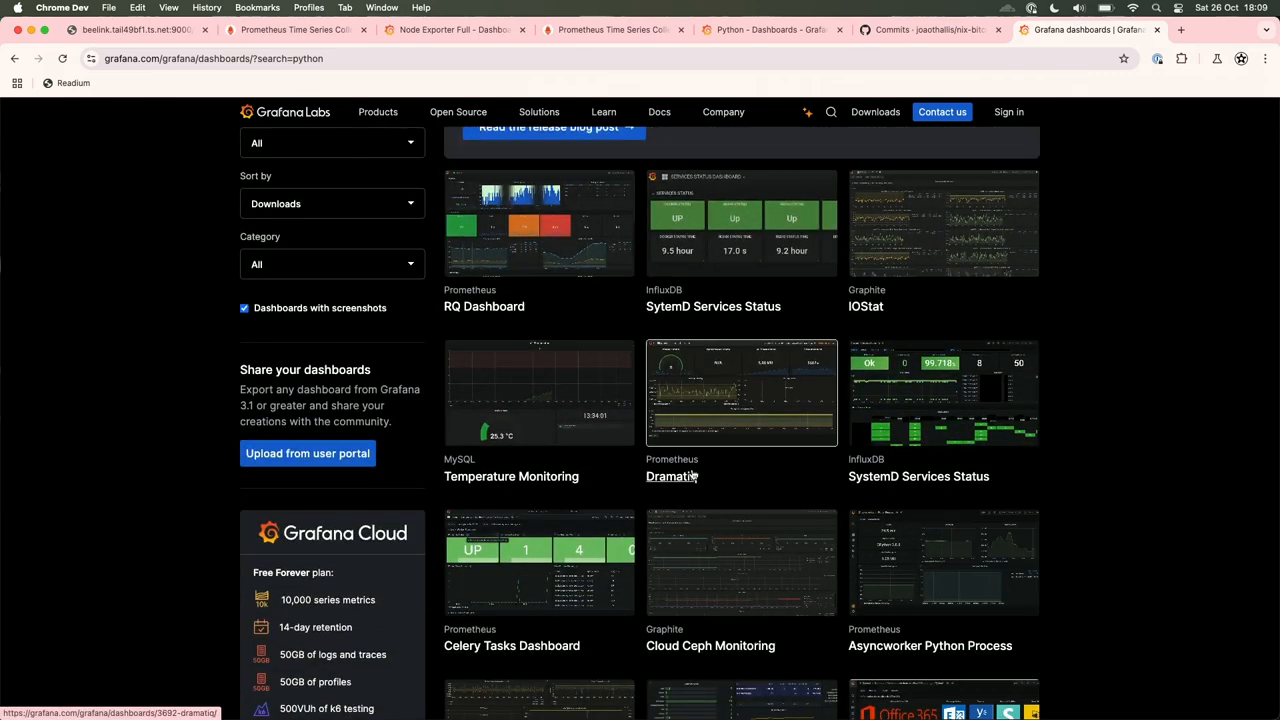
scroll("down", 3)
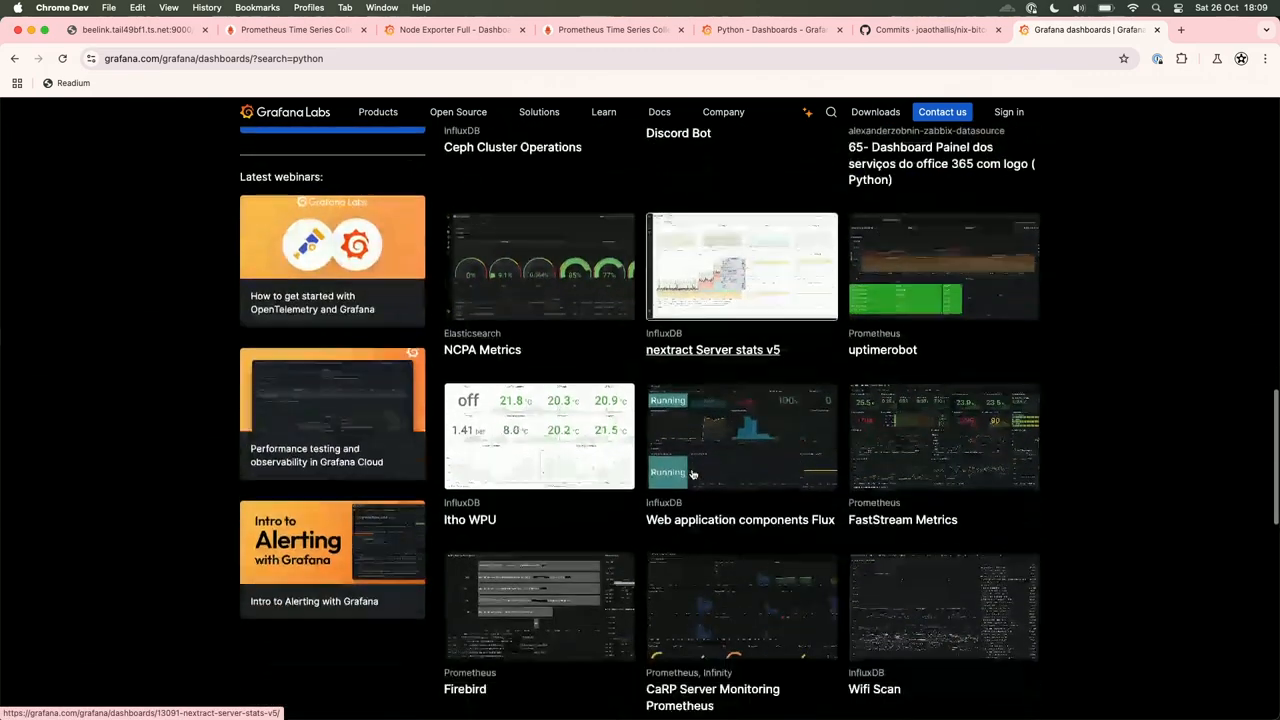
scroll("up", 3)
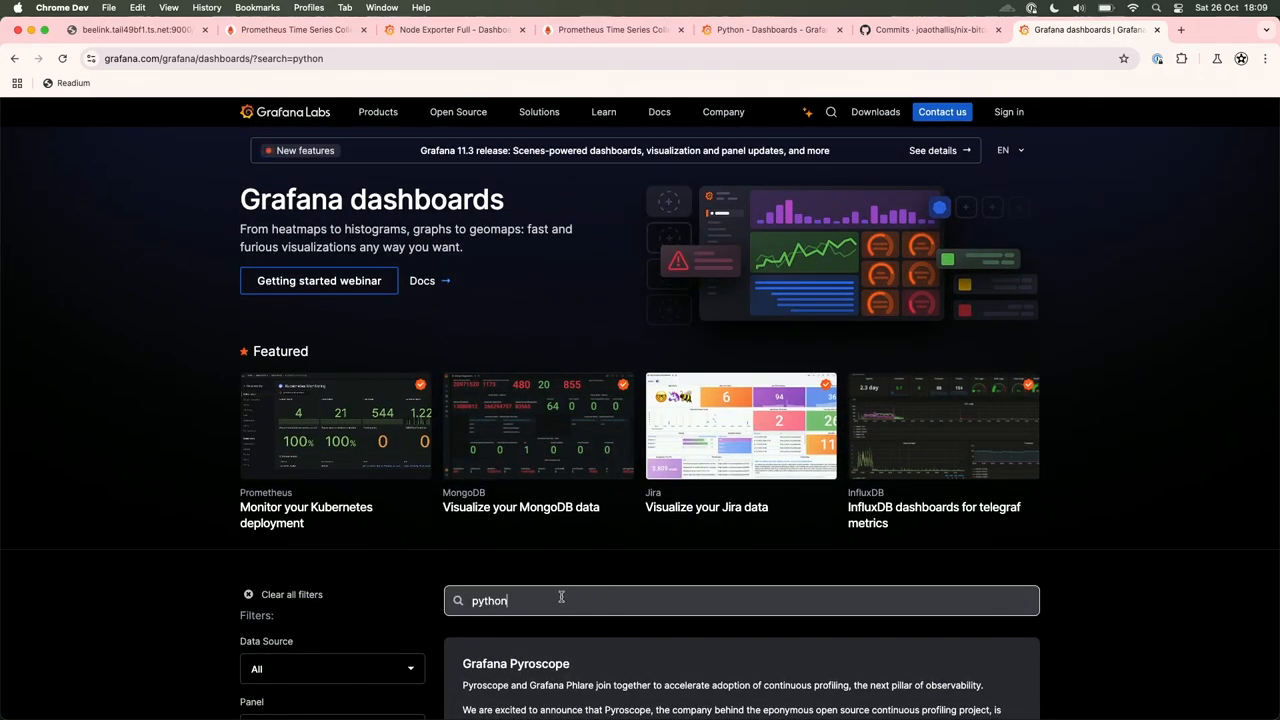
mouse_move(414, 503)
type("exporter")
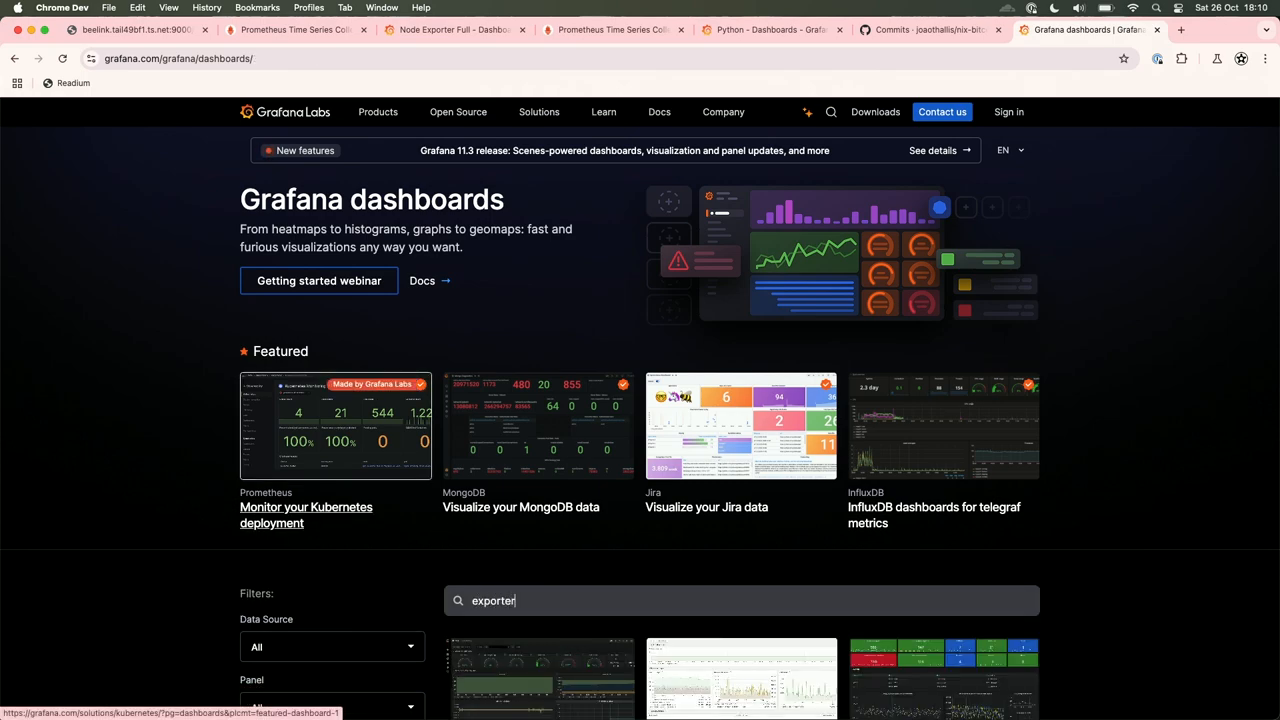
key("Return")
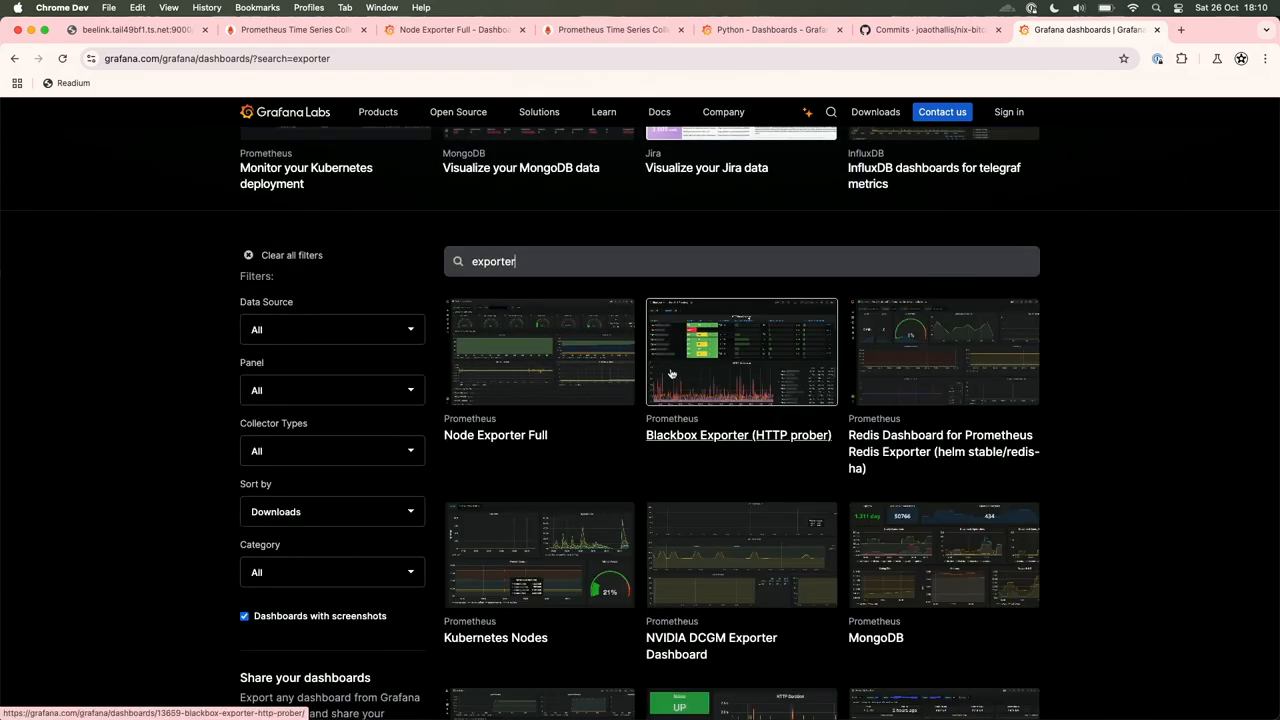
scroll("down", 3)
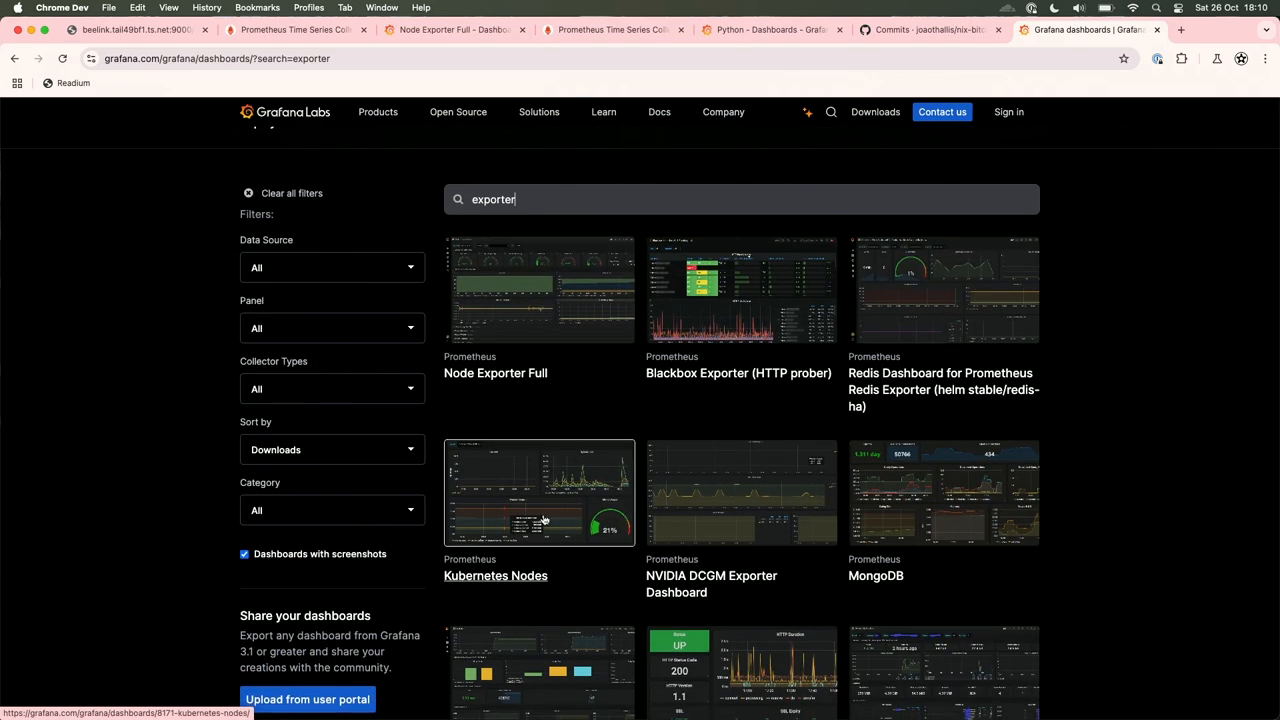
mouse_move(707, 350)
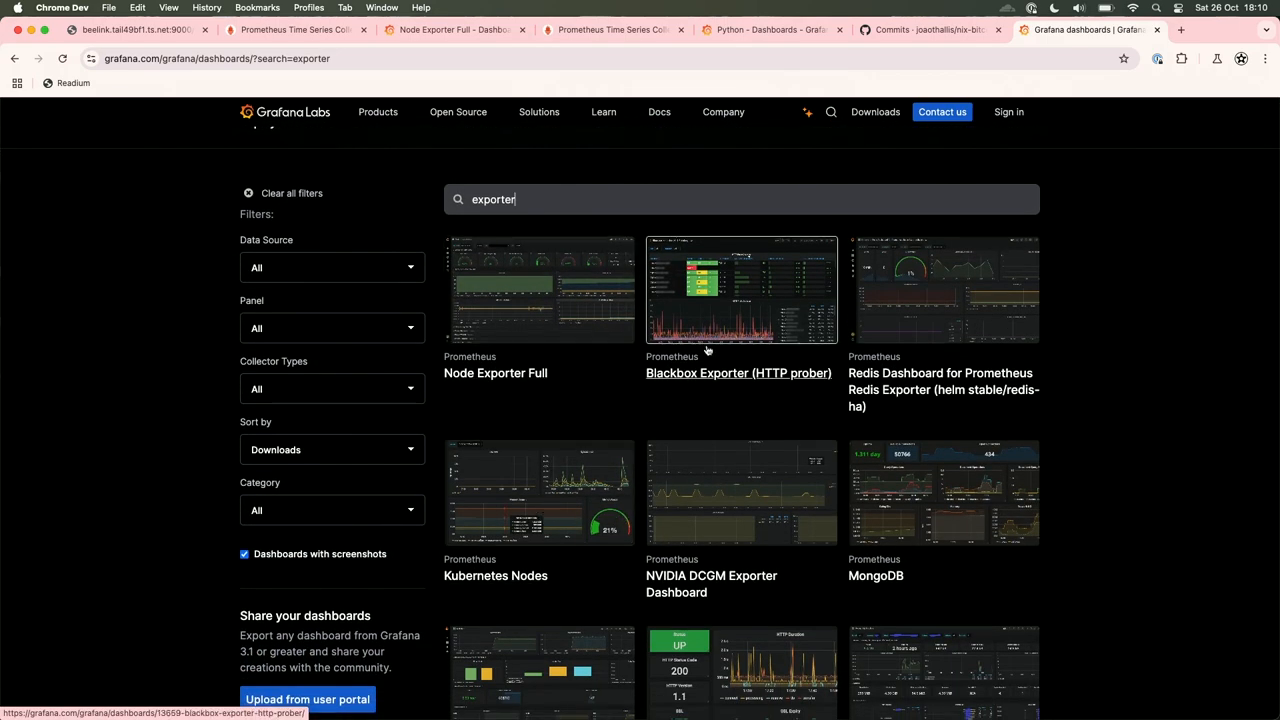